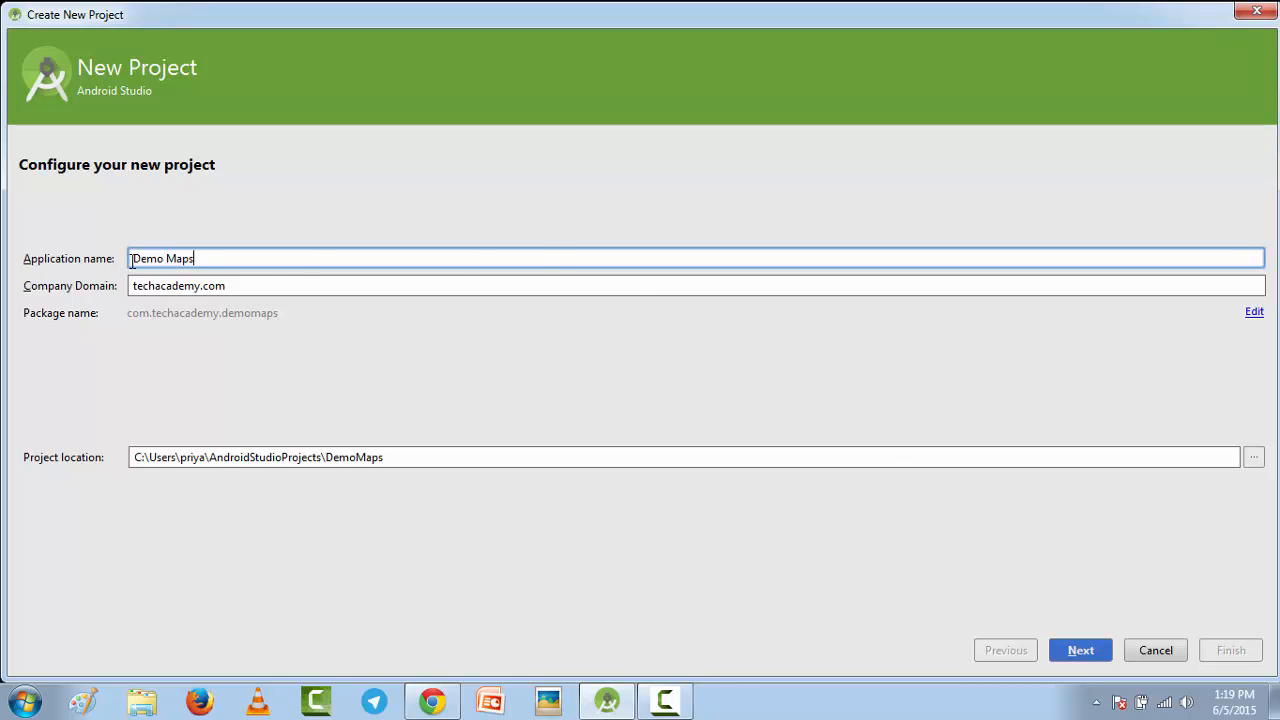
{"action": "mouse_move", "coordinate": [380, 362]}
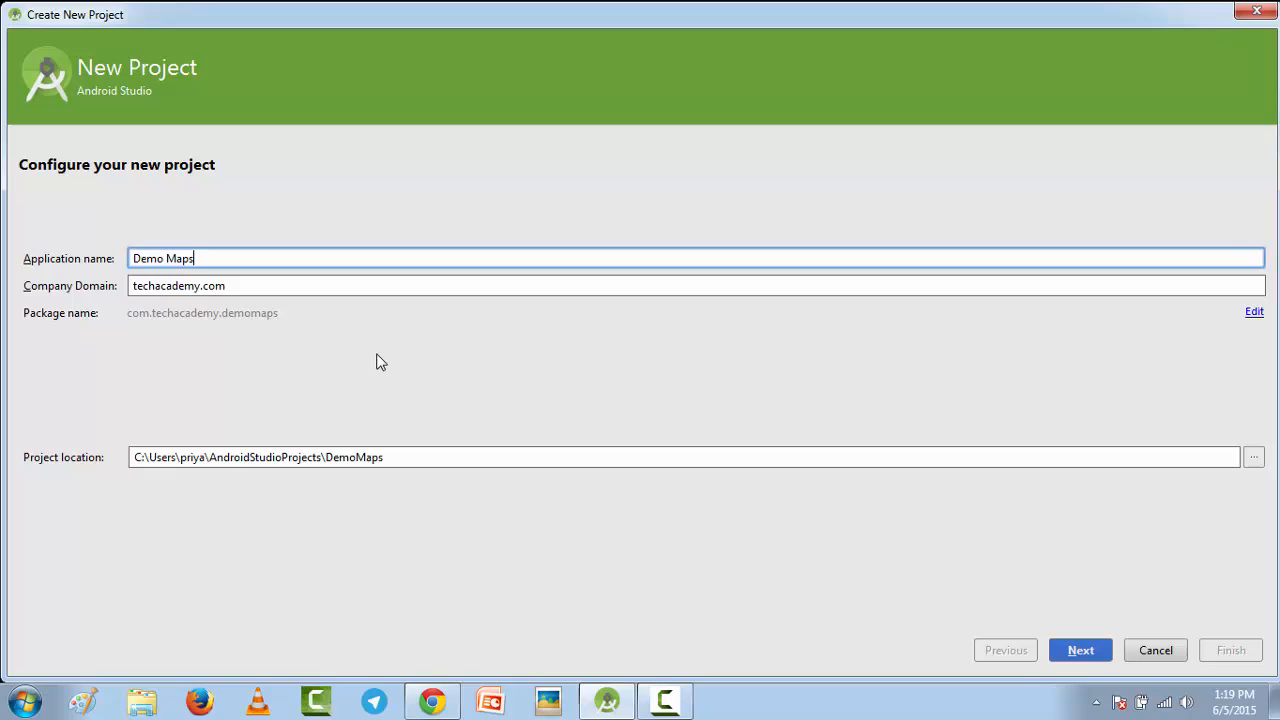
- Target Phone and Tablet and keep API 17: Android 4.2 (Jelly Bean) as the minimum SDK after reviewing the versions
{"action": "left_click", "coordinate": [1080, 650]}
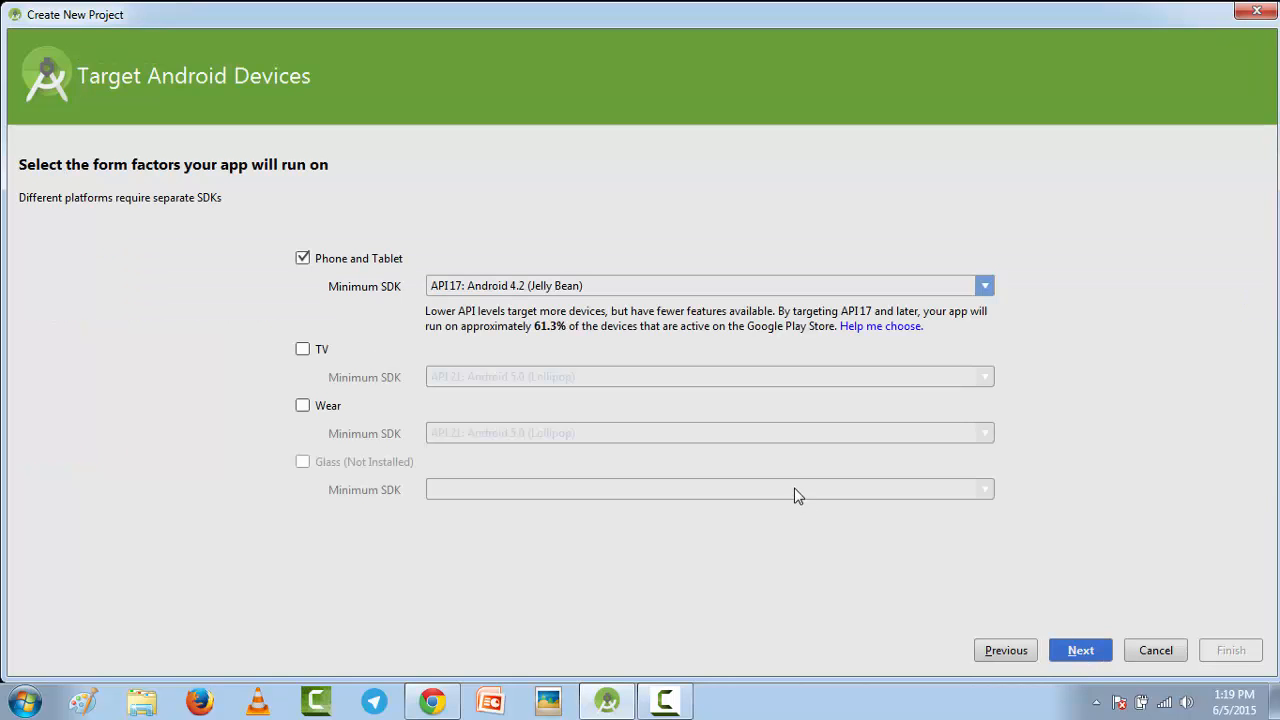
{"action": "left_click", "coordinate": [704, 284]}
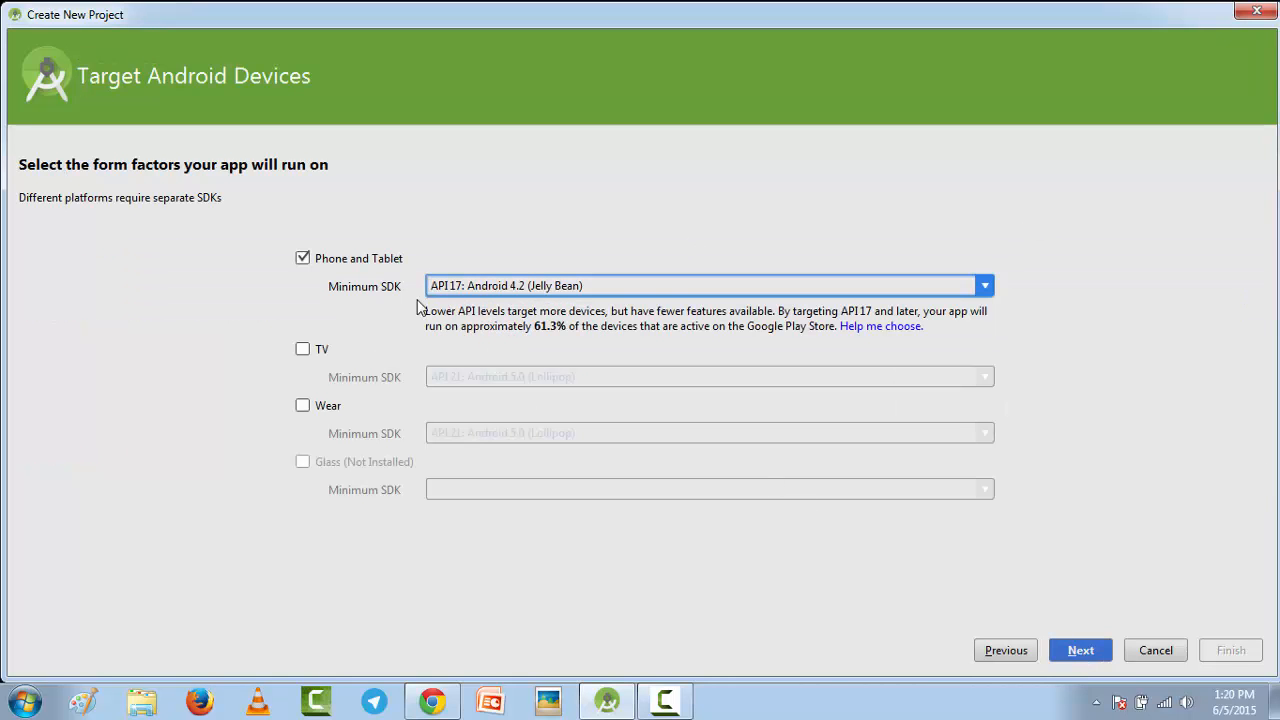
{"action": "mouse_move", "coordinate": [640, 292]}
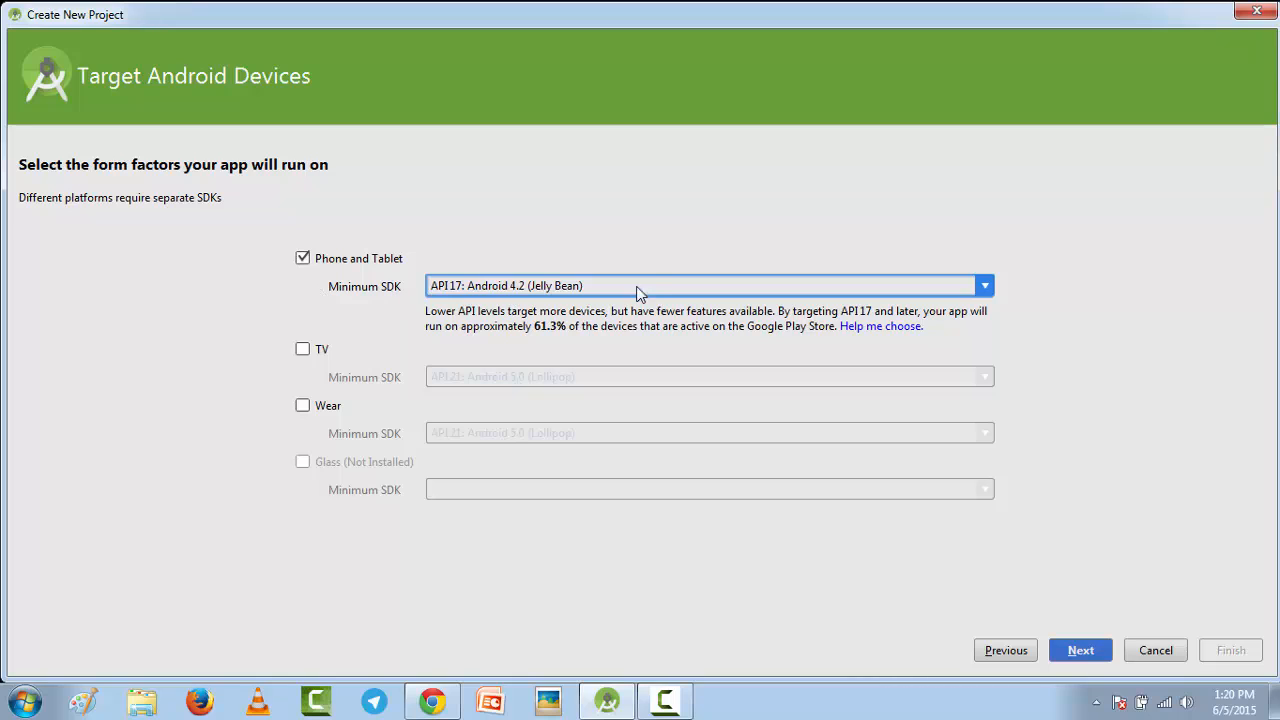
{"action": "left_click", "coordinate": [984, 284]}
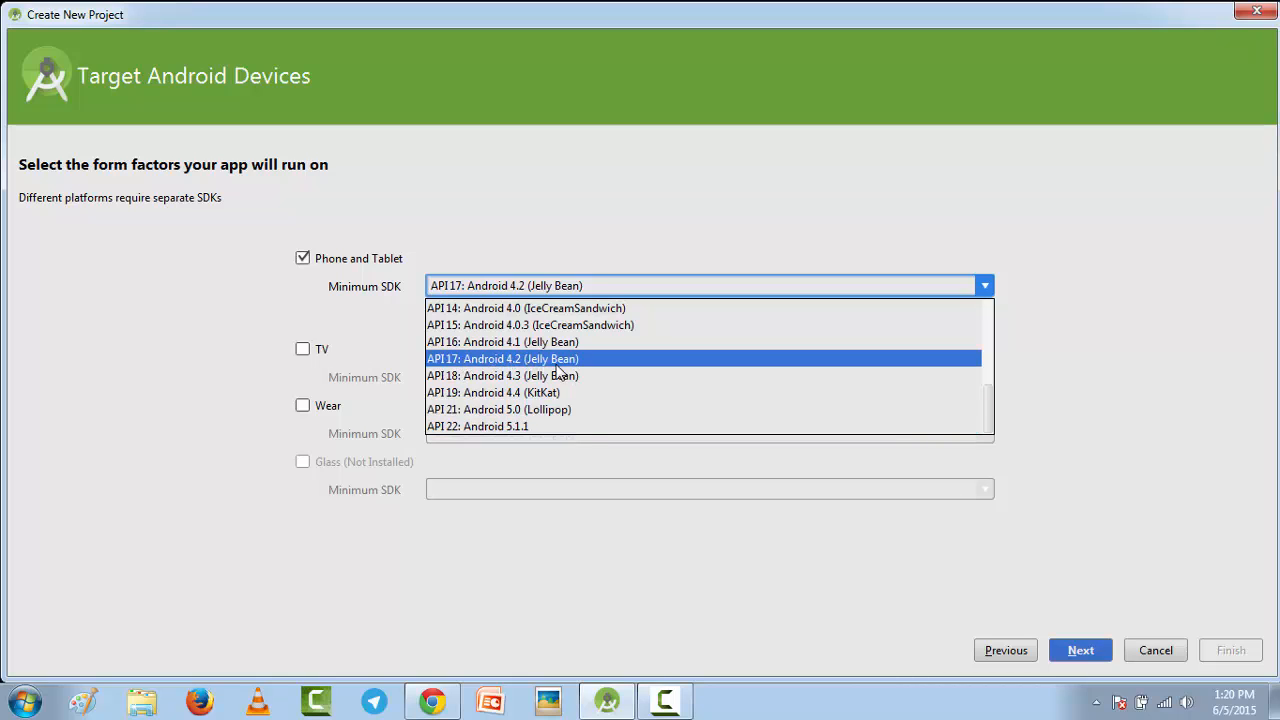
{"action": "left_click", "coordinate": [500, 358]}
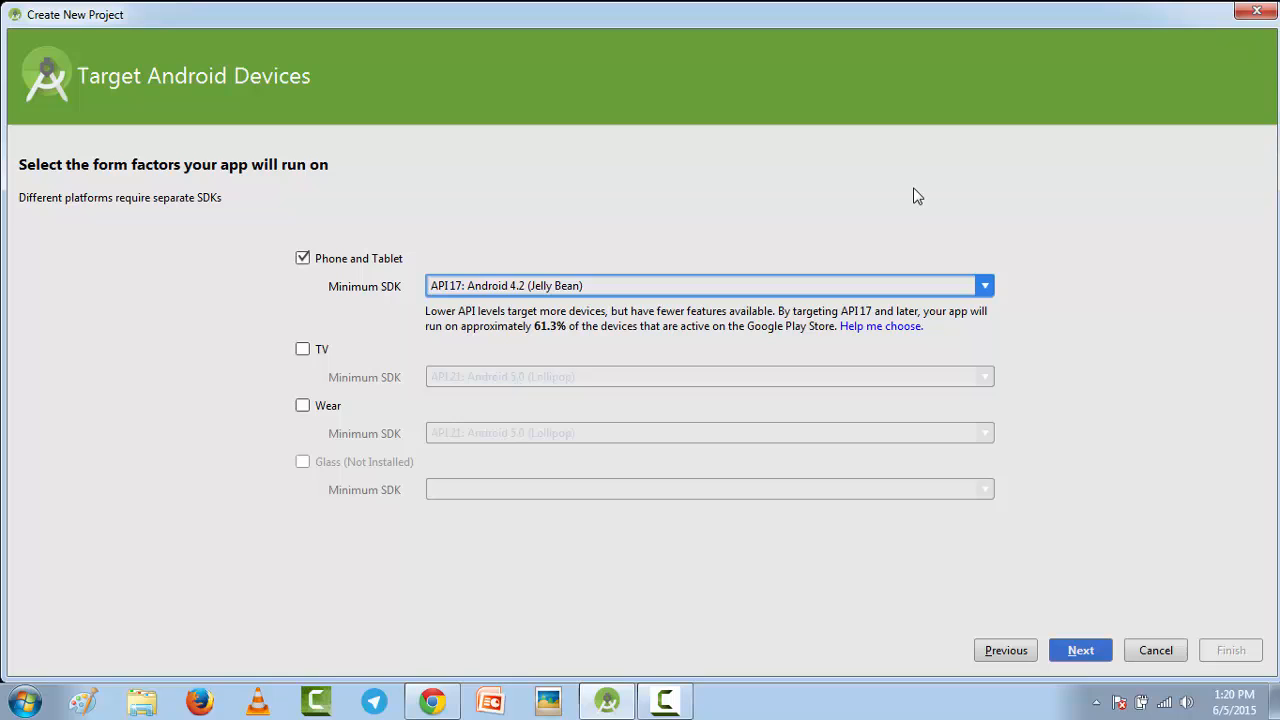
{"action": "left_click", "coordinate": [984, 284]}
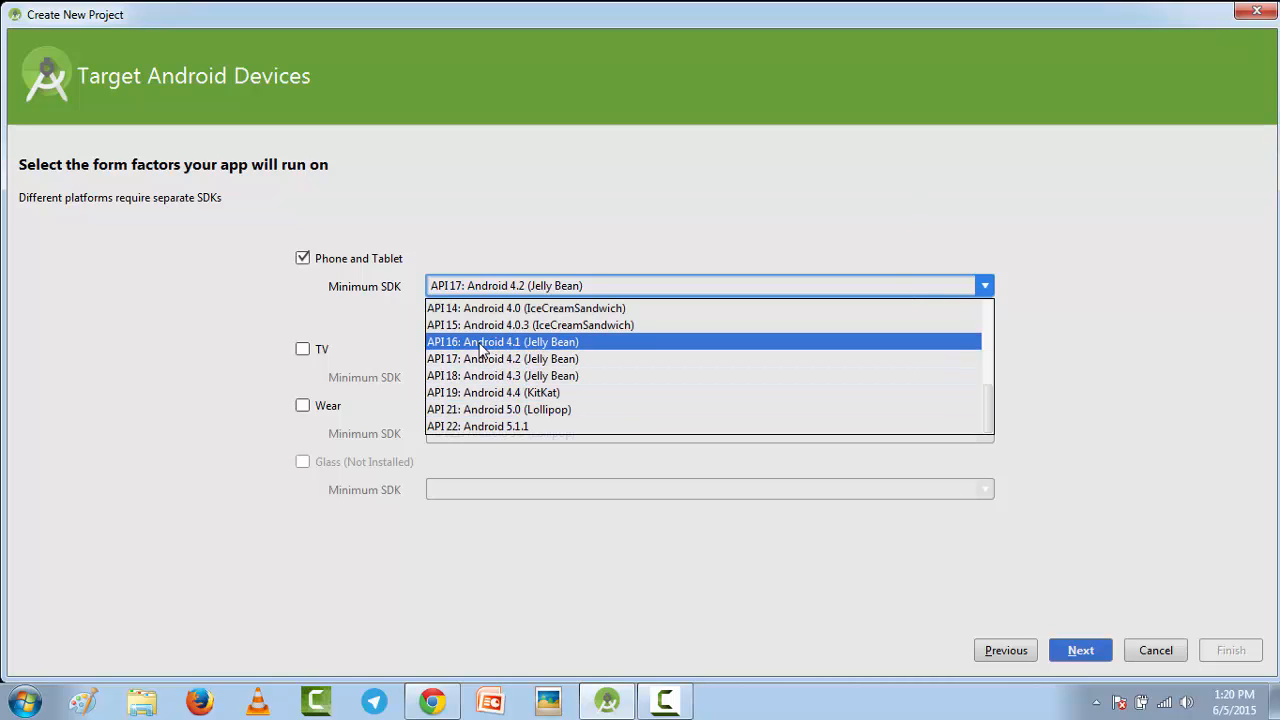
{"action": "mouse_move", "coordinate": [534, 342]}
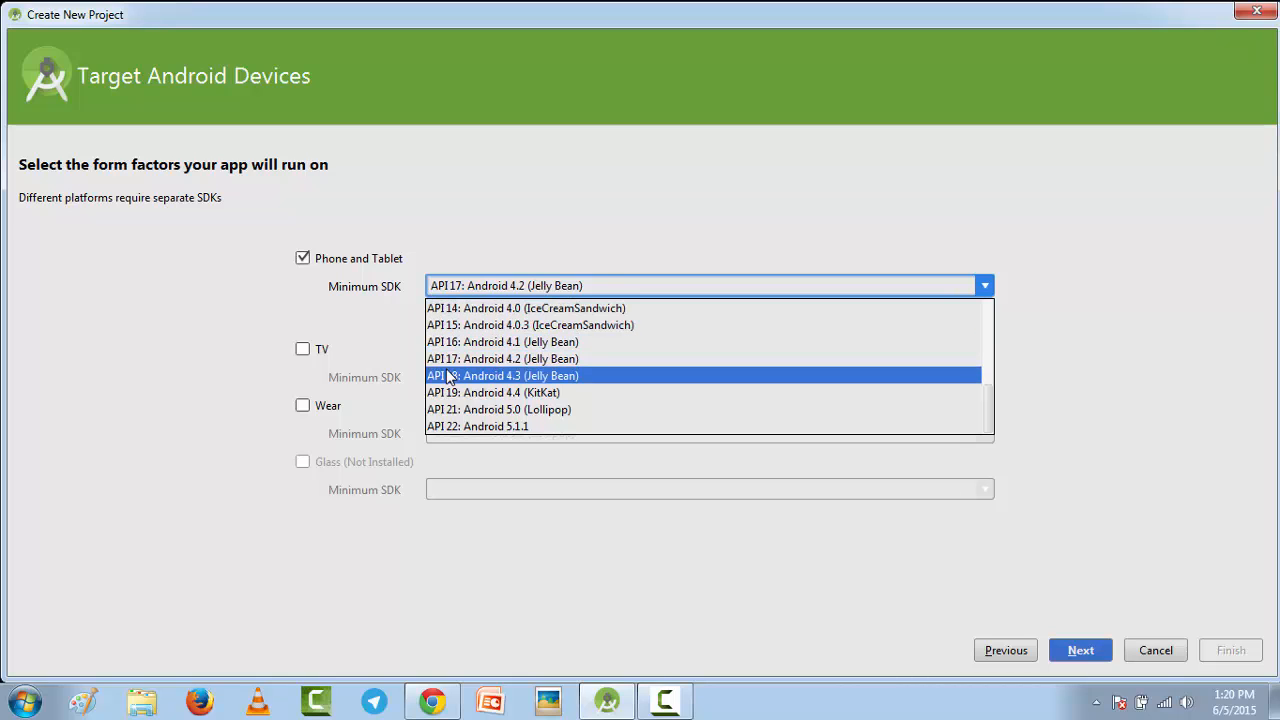
{"action": "mouse_move", "coordinate": [464, 358]}
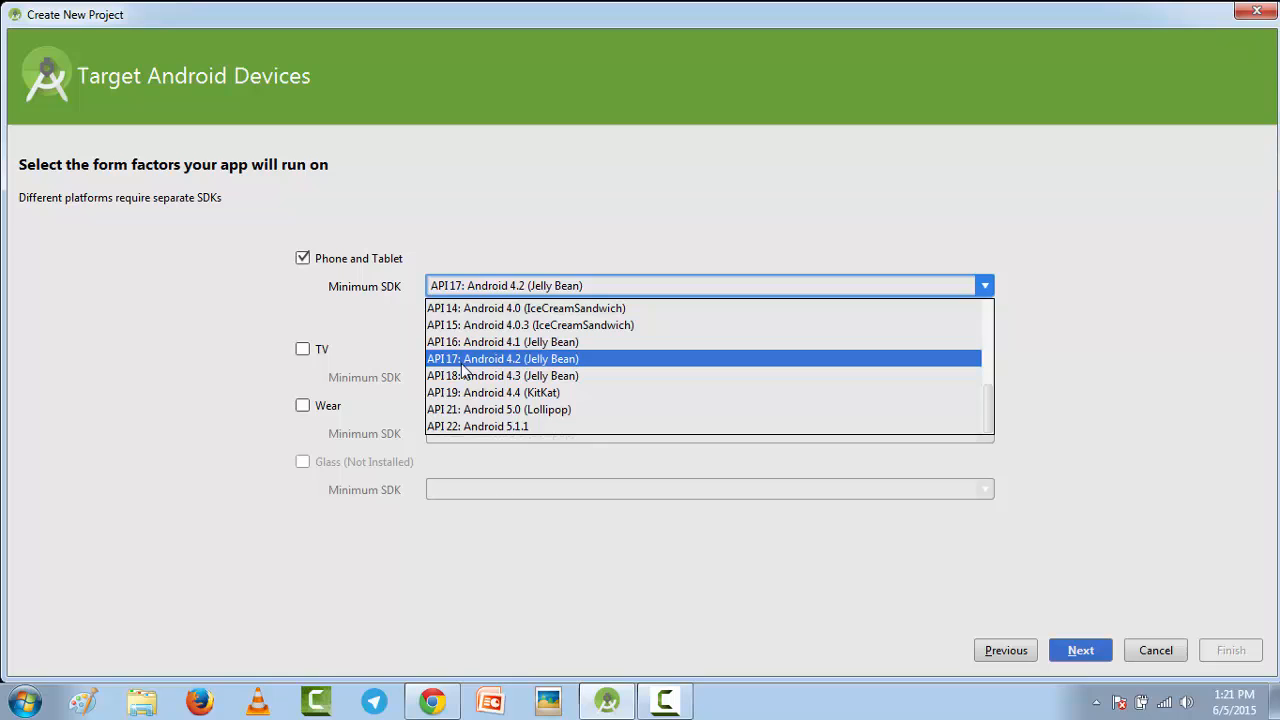
{"action": "mouse_move", "coordinate": [552, 360]}
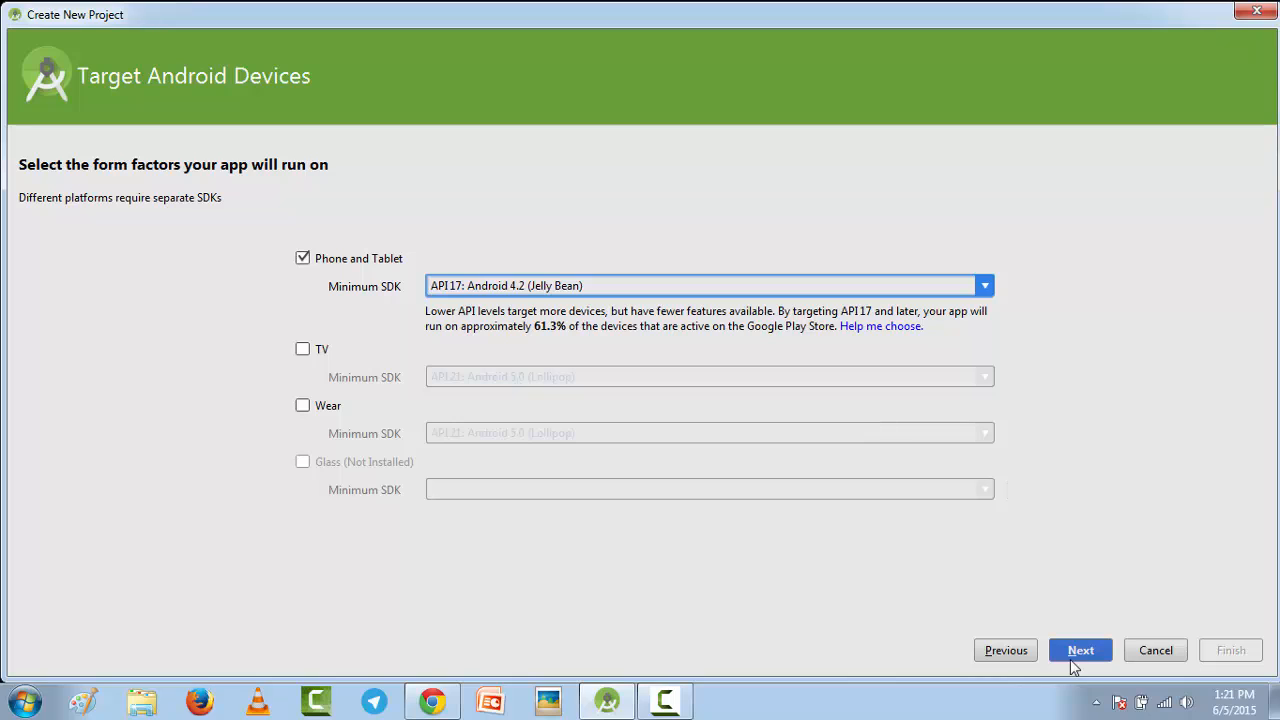
{"action": "mouse_move", "coordinate": [728, 364]}
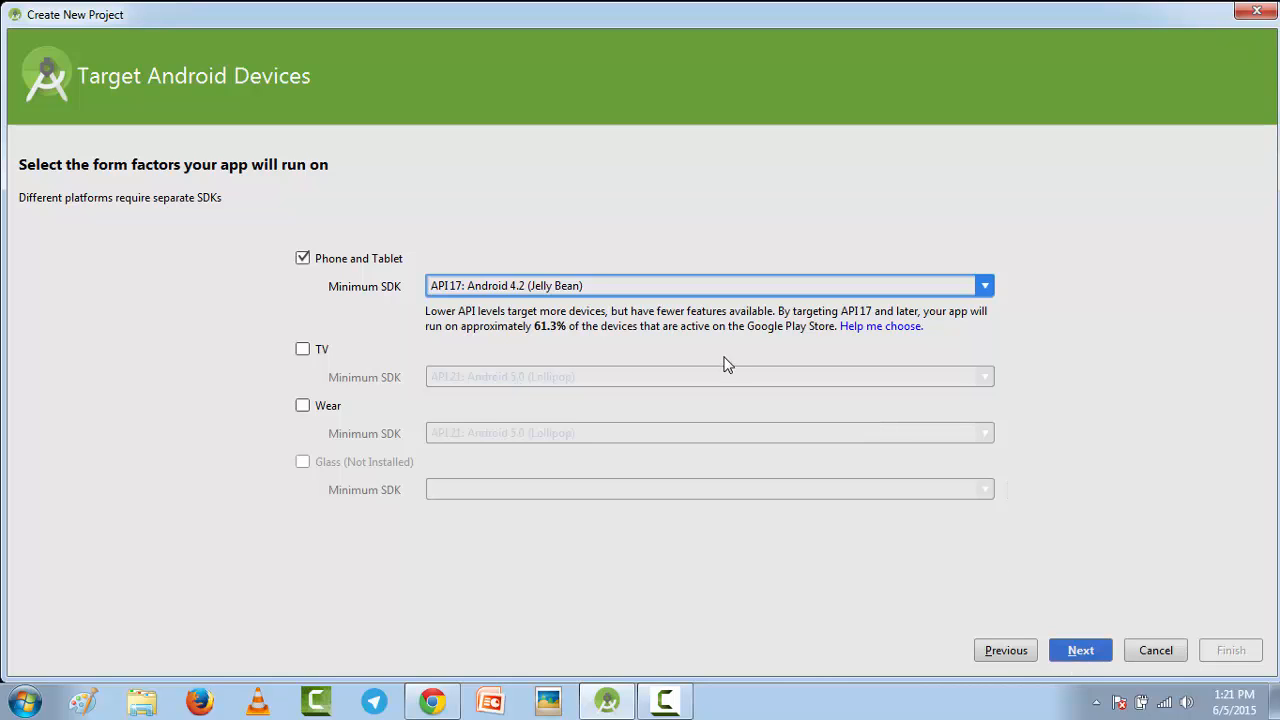
{"action": "left_click", "coordinate": [984, 284]}
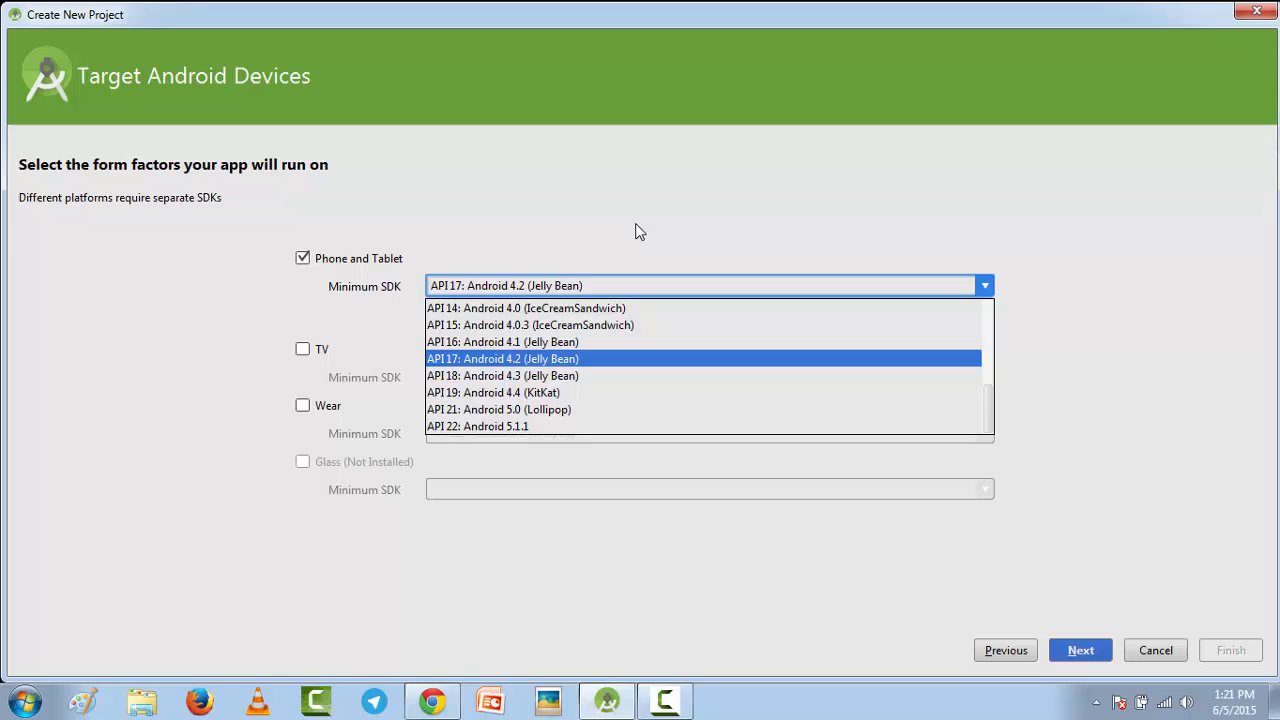
- Choose the Google Maps Activity template and accept the MapsActivity, activity_maps and Map defaults
{"action": "left_click", "coordinate": [1080, 650]}
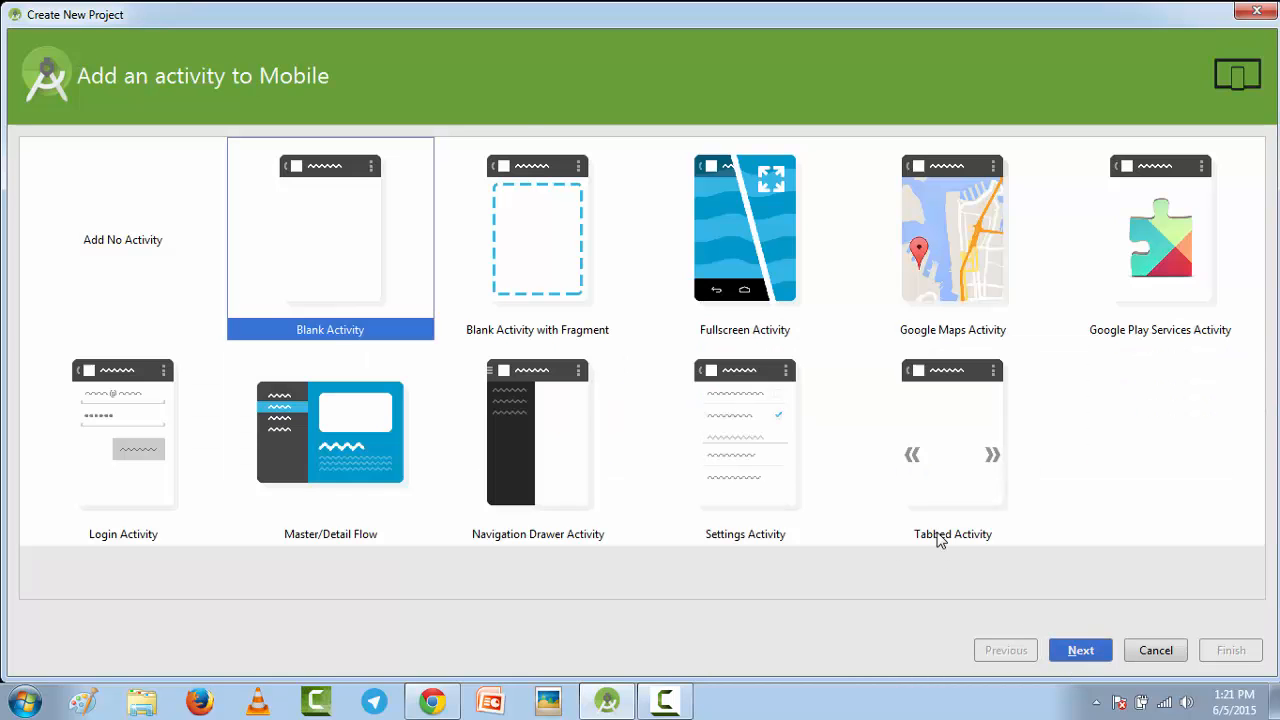
{"action": "mouse_move", "coordinate": [328, 252]}
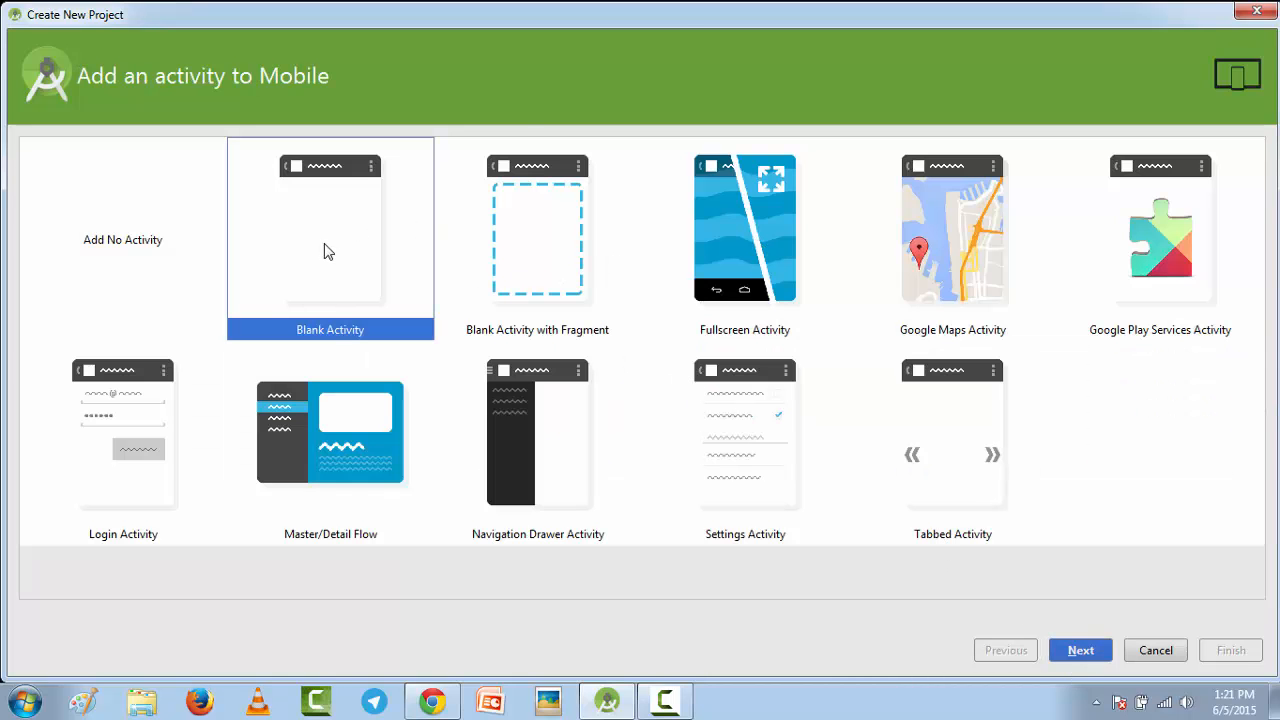
{"action": "mouse_move", "coordinate": [1218, 278]}
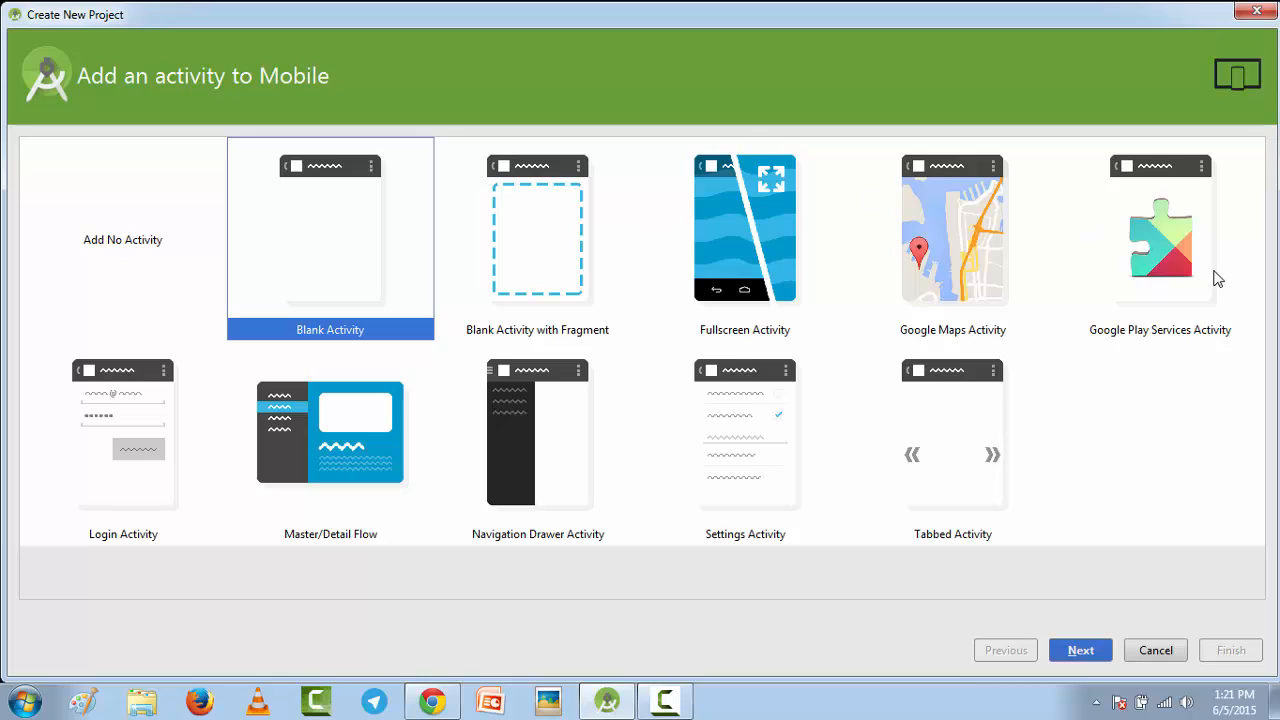
{"action": "left_click", "coordinate": [952, 240]}
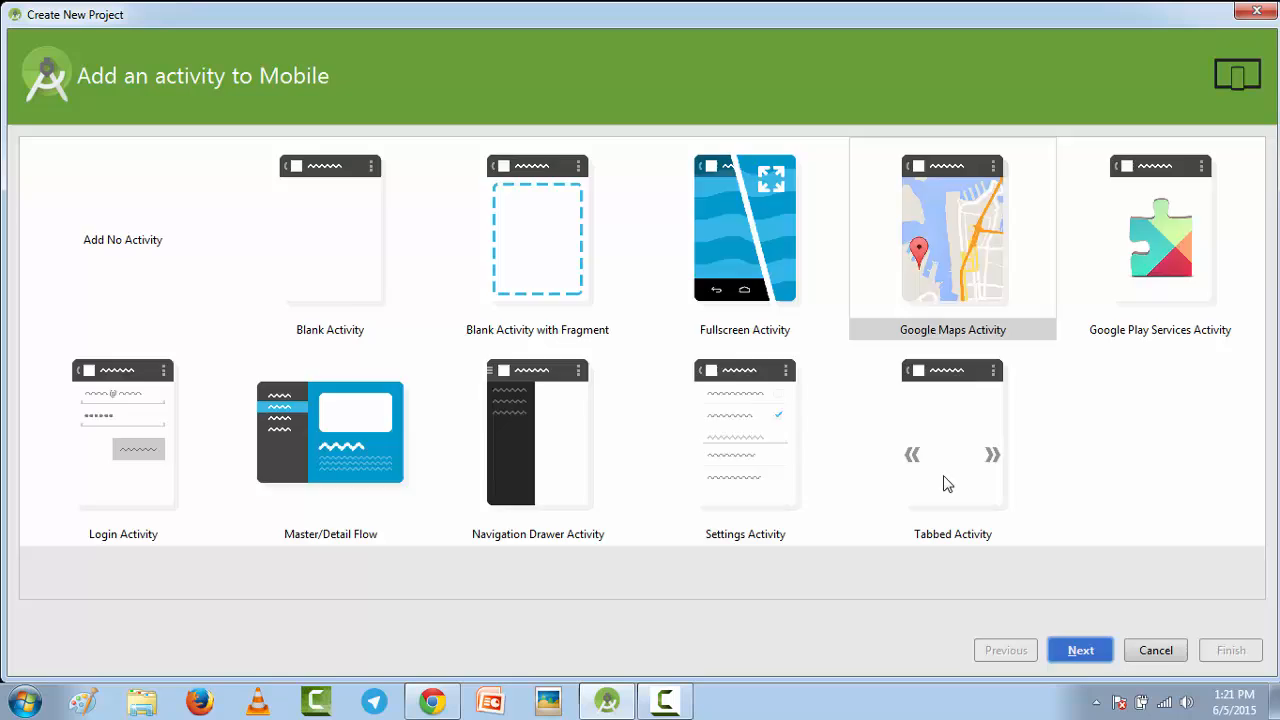
{"action": "left_click", "coordinate": [1080, 650]}
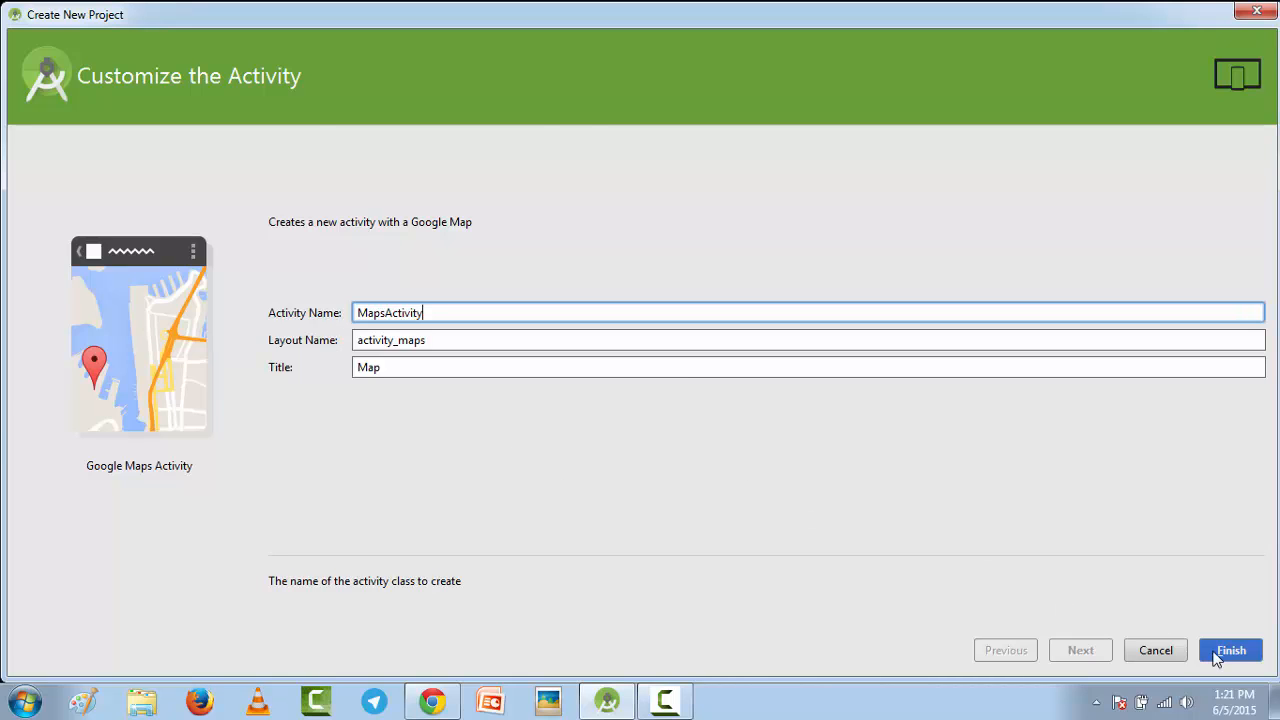
- Create the DemoMaps project and let Gradle build it, landing in google_maps_api.xml
{"action": "left_click", "coordinate": [1232, 650]}
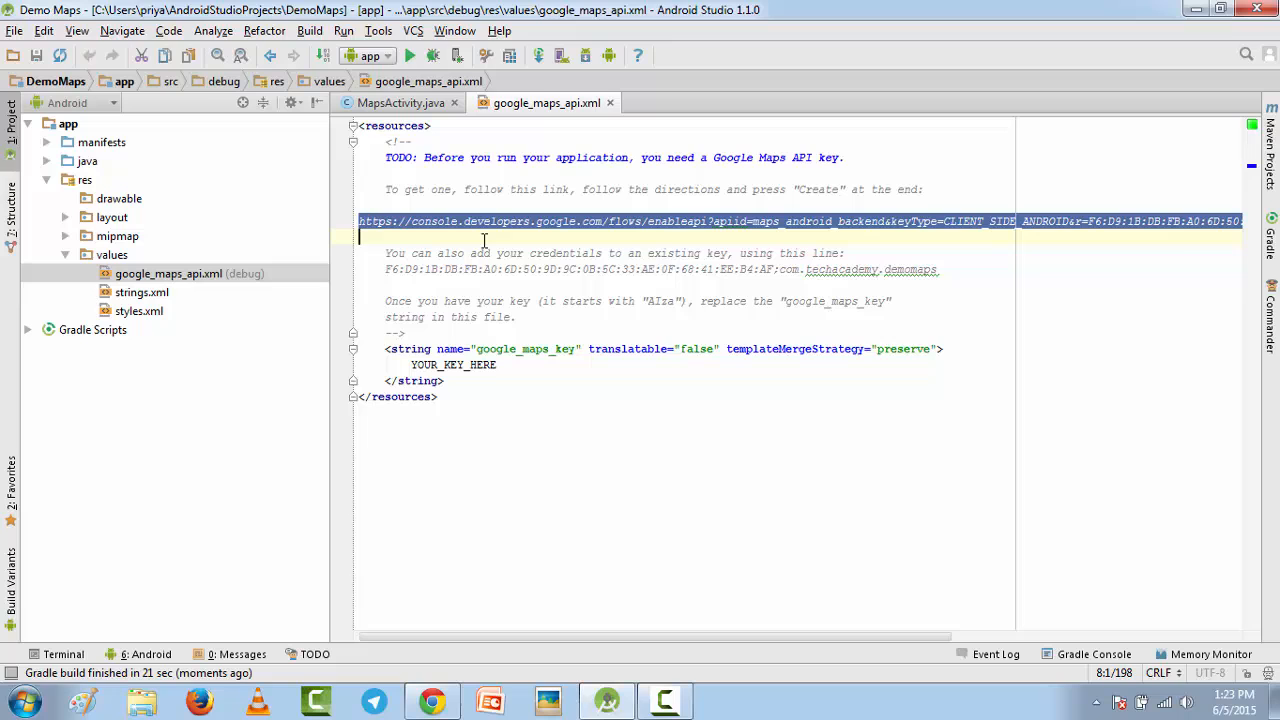
- Enable Google Maps Android API v2 in the Developers Console and create an Android key for com.techacademy.demomaps with the prefilled SHA1 fingerprint
{"action": "left_click", "coordinate": [430, 700]}
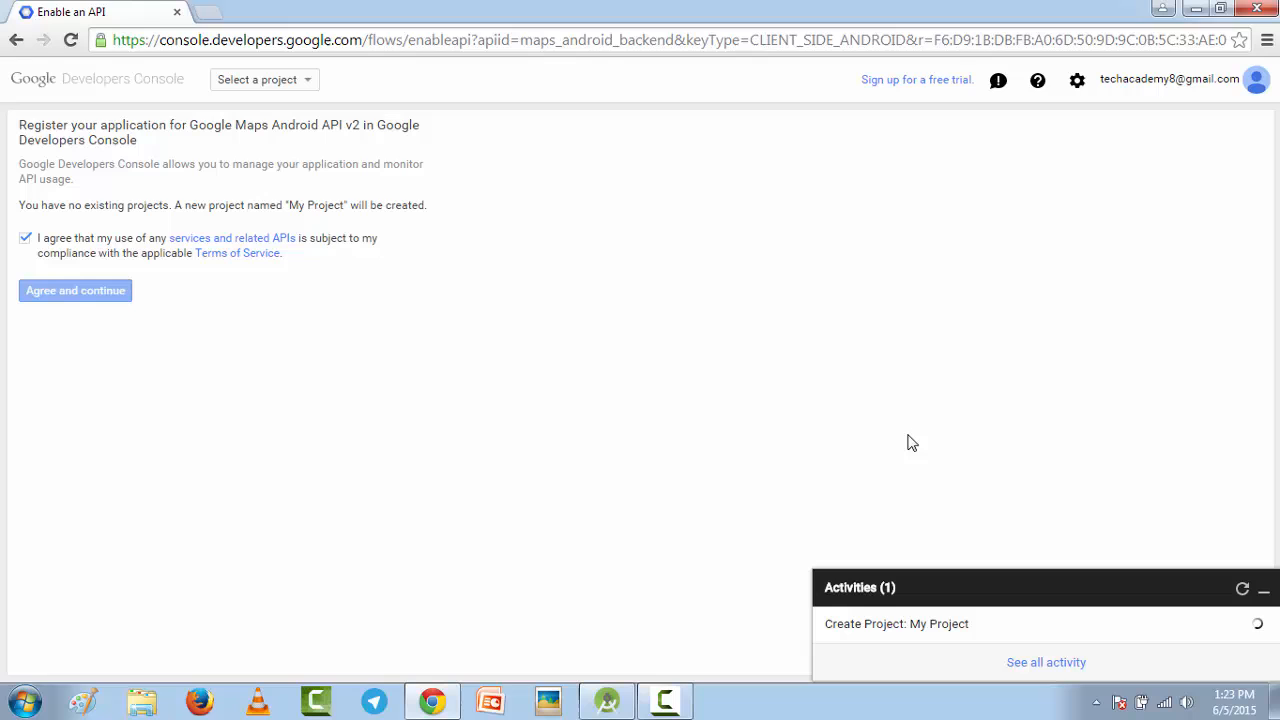
{"action": "mouse_move", "coordinate": [870, 314]}
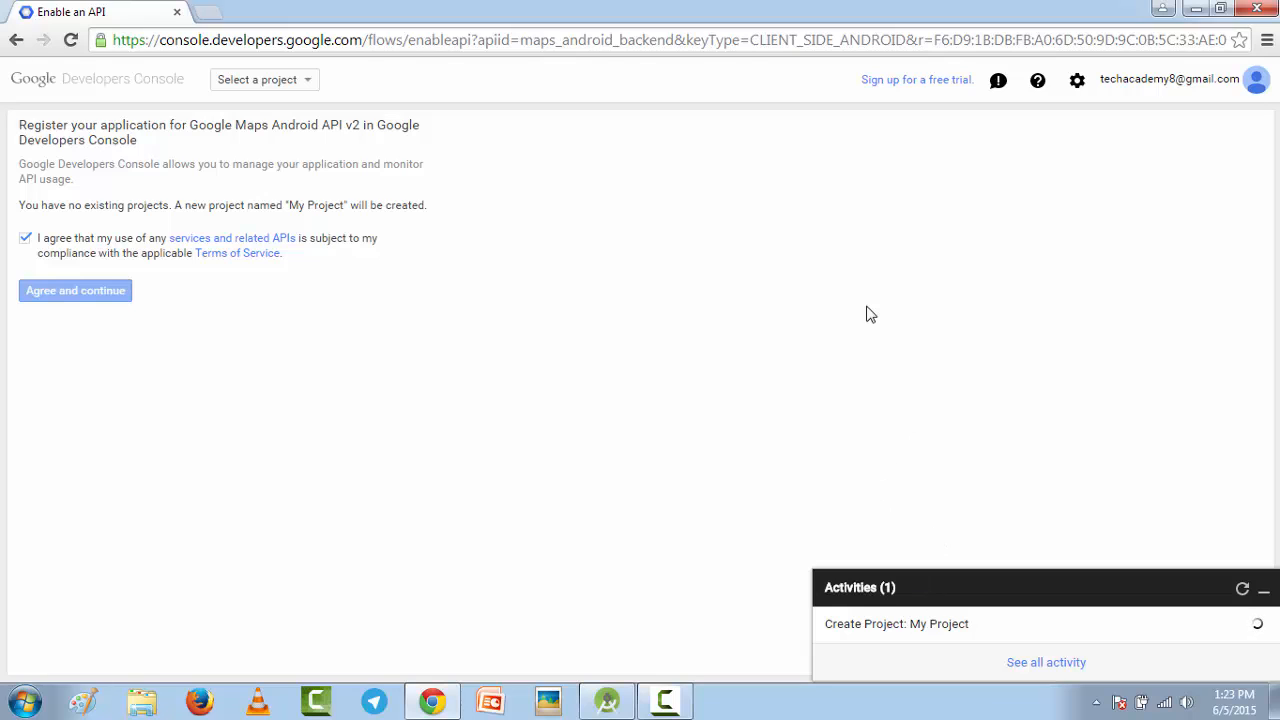
{"action": "left_click", "coordinate": [76, 290]}
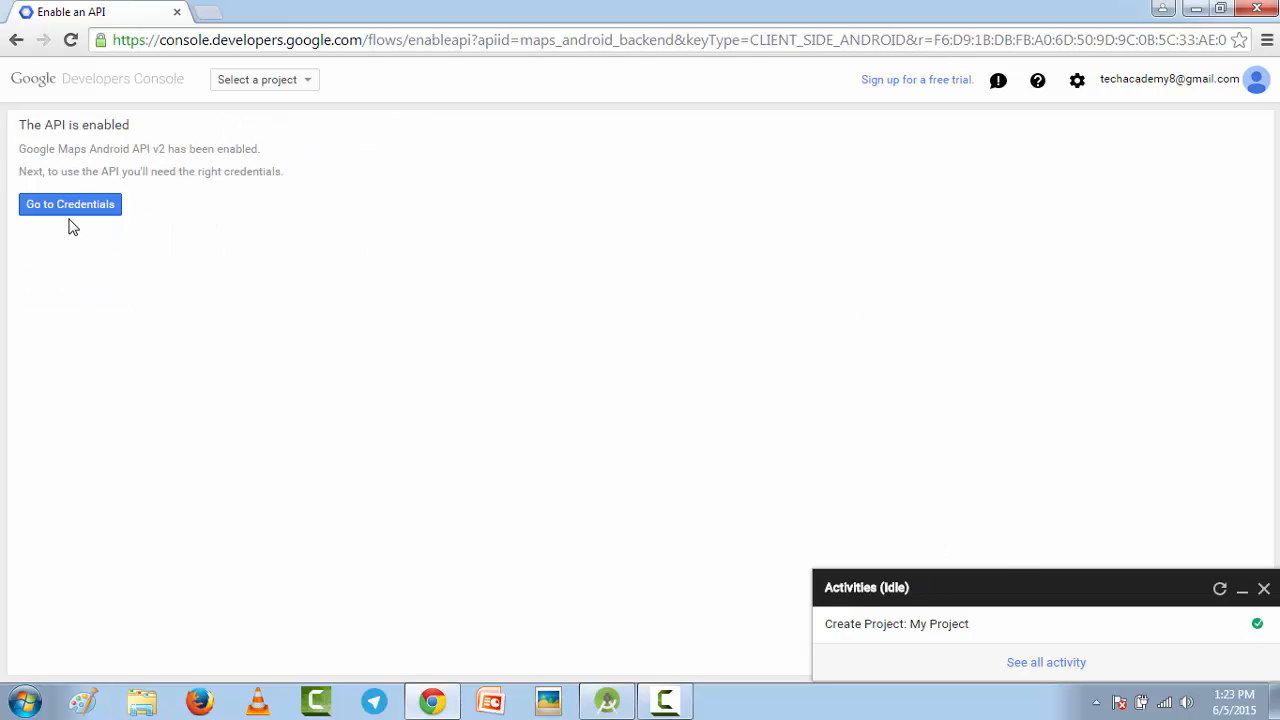
{"action": "left_click", "coordinate": [70, 204]}
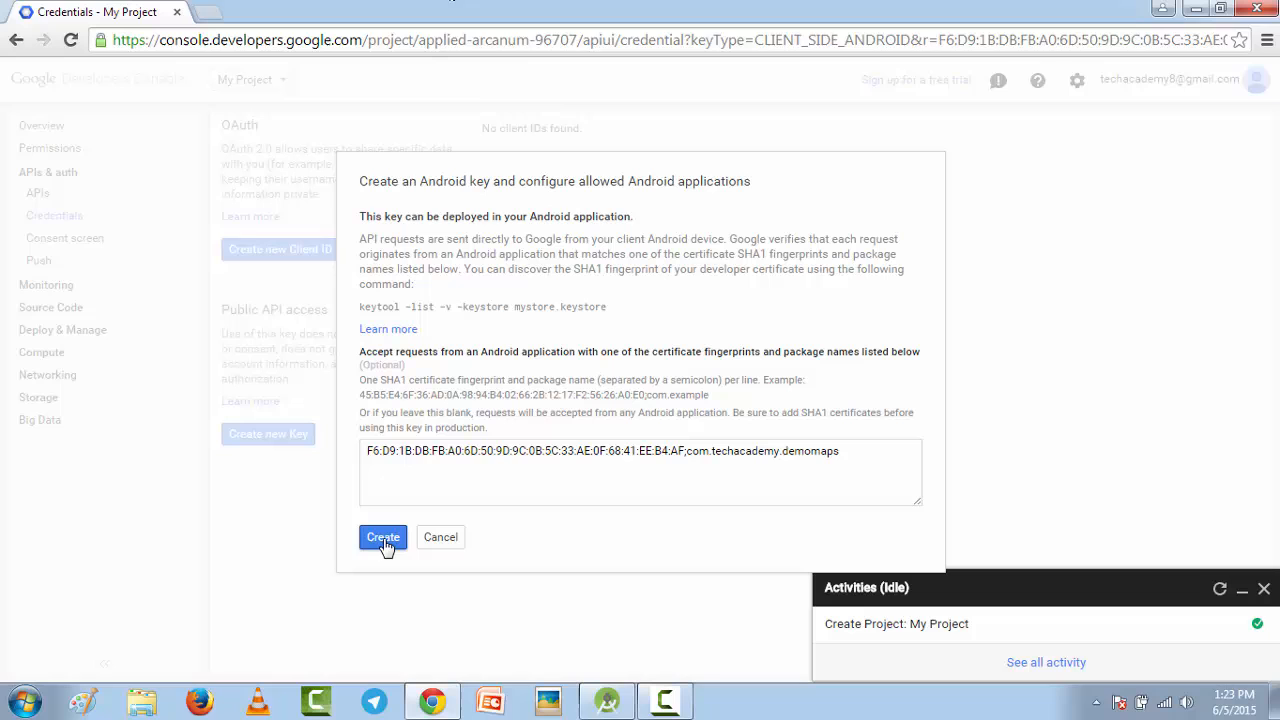
{"action": "left_click", "coordinate": [384, 536]}
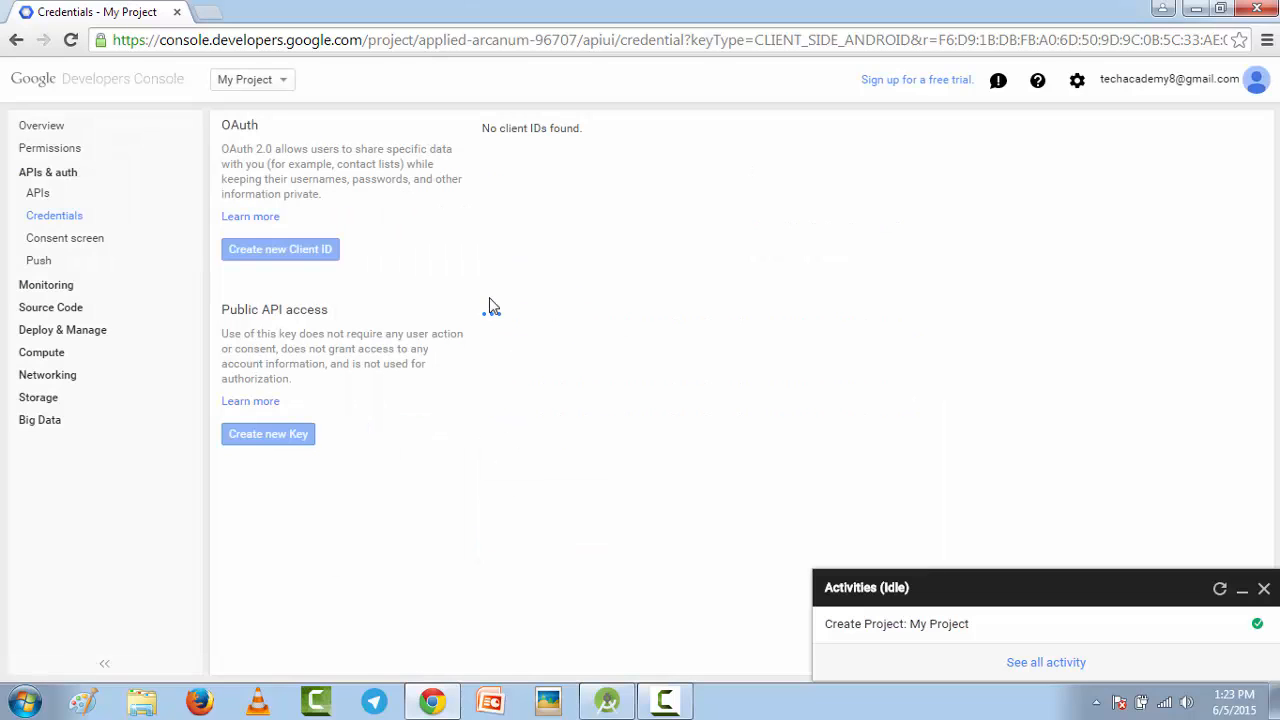
{"action": "left_click", "coordinate": [268, 434]}
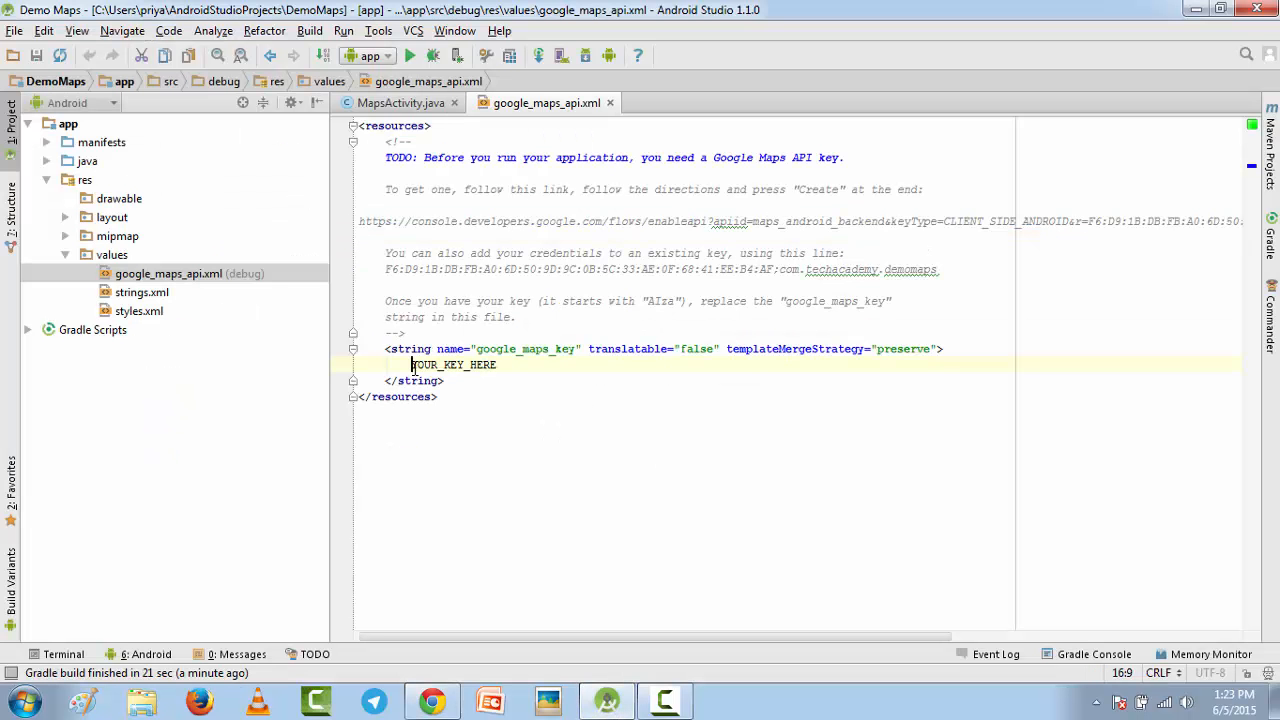
- Replace YOUR_KEY_HERE in google_maps_api.xml with the generated key and return to MapsActivity.java
{"action": "double_click", "coordinate": [452, 364]}
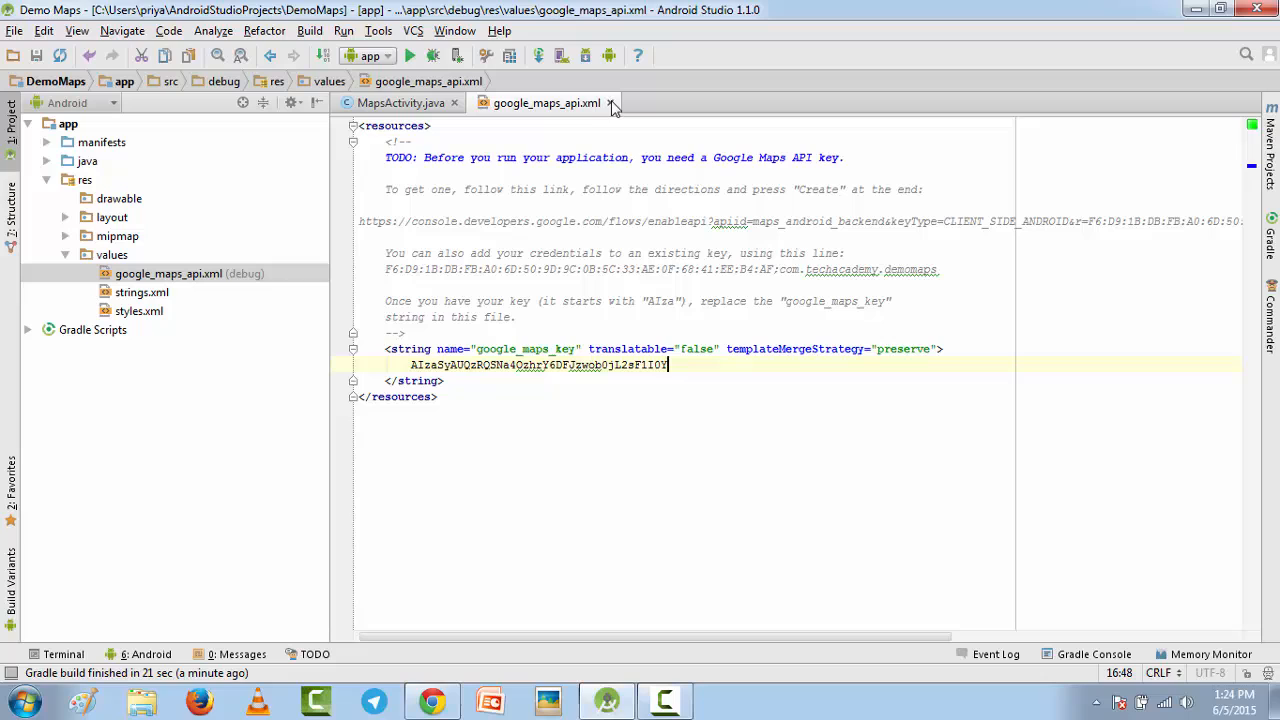
{"action": "mouse_move", "coordinate": [576, 160]}
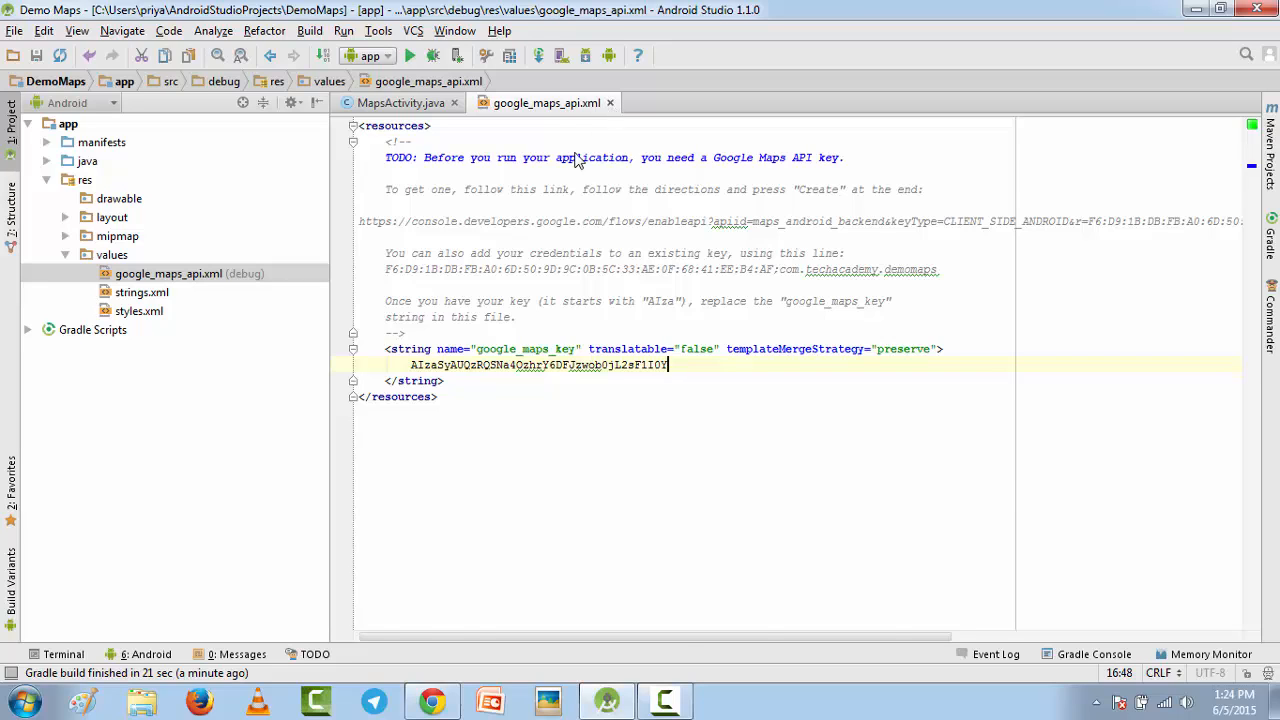
{"action": "left_click", "coordinate": [400, 102]}
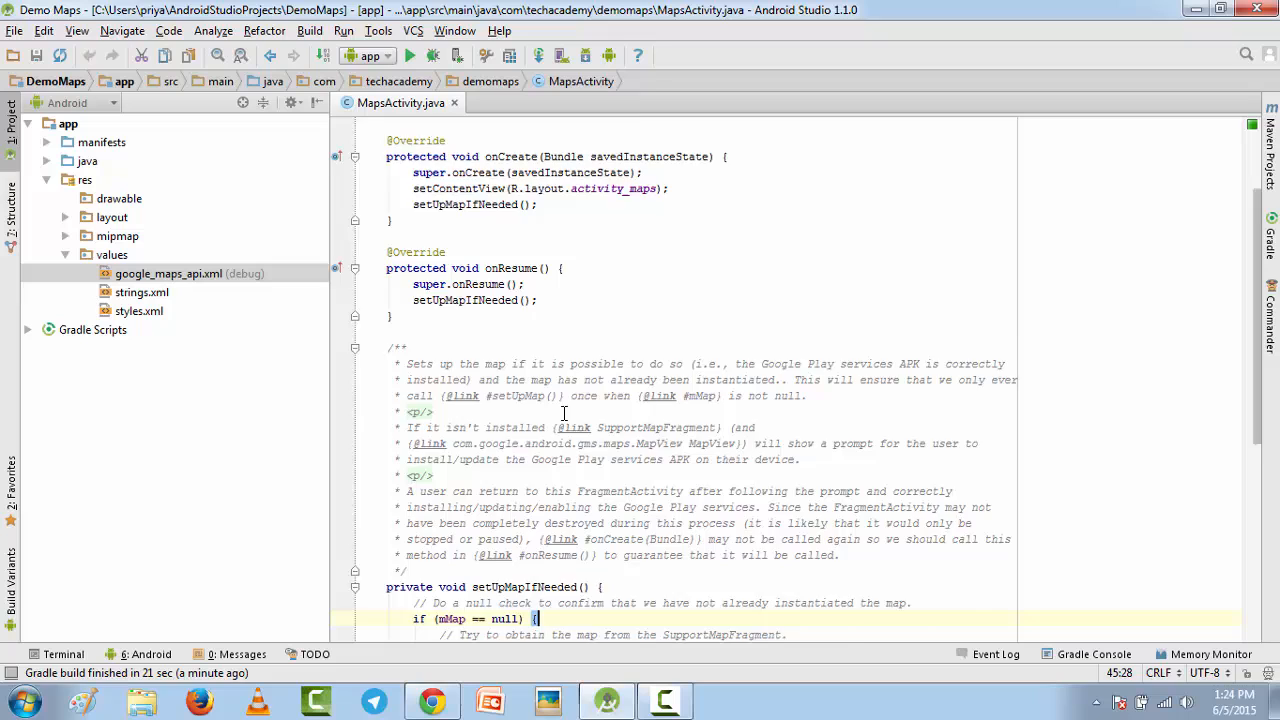
- Review the setUpMap marker code in MapsActivity.java and run the app as a Gradle debug build
{"action": "scroll", "scroll_direction": "down", "scroll_amount": 3}
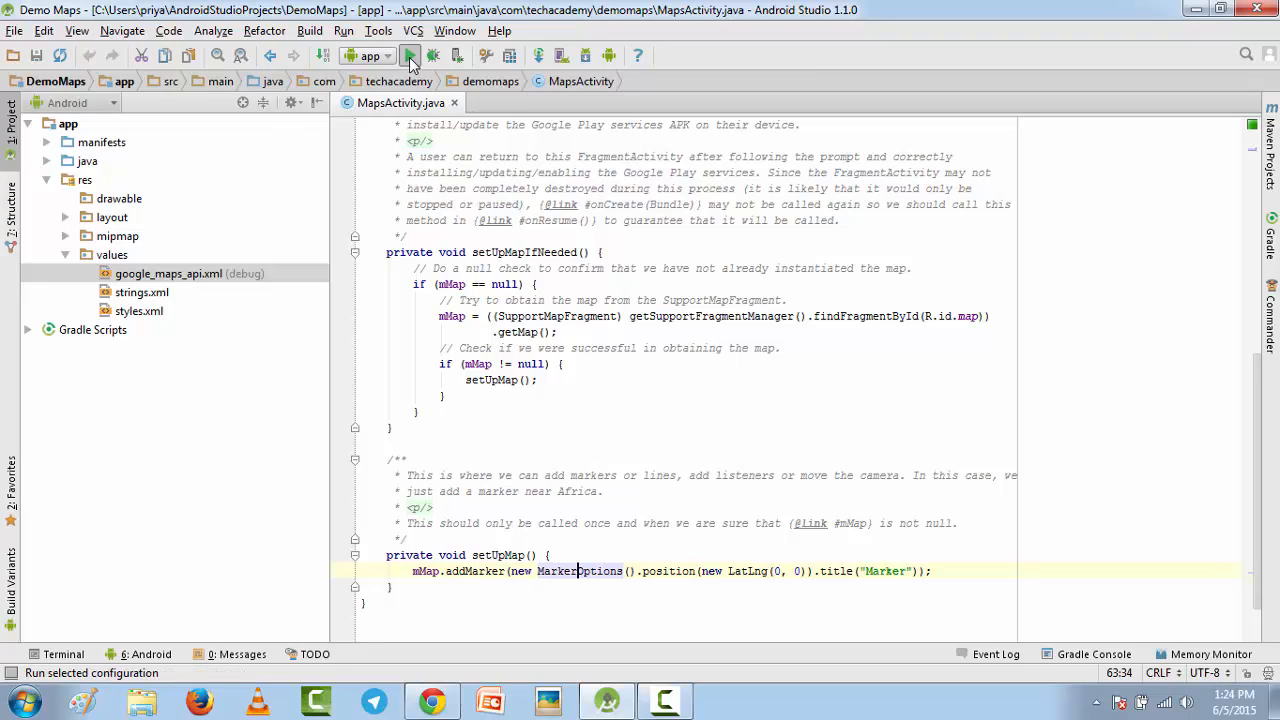
{"action": "left_click", "coordinate": [408, 56]}
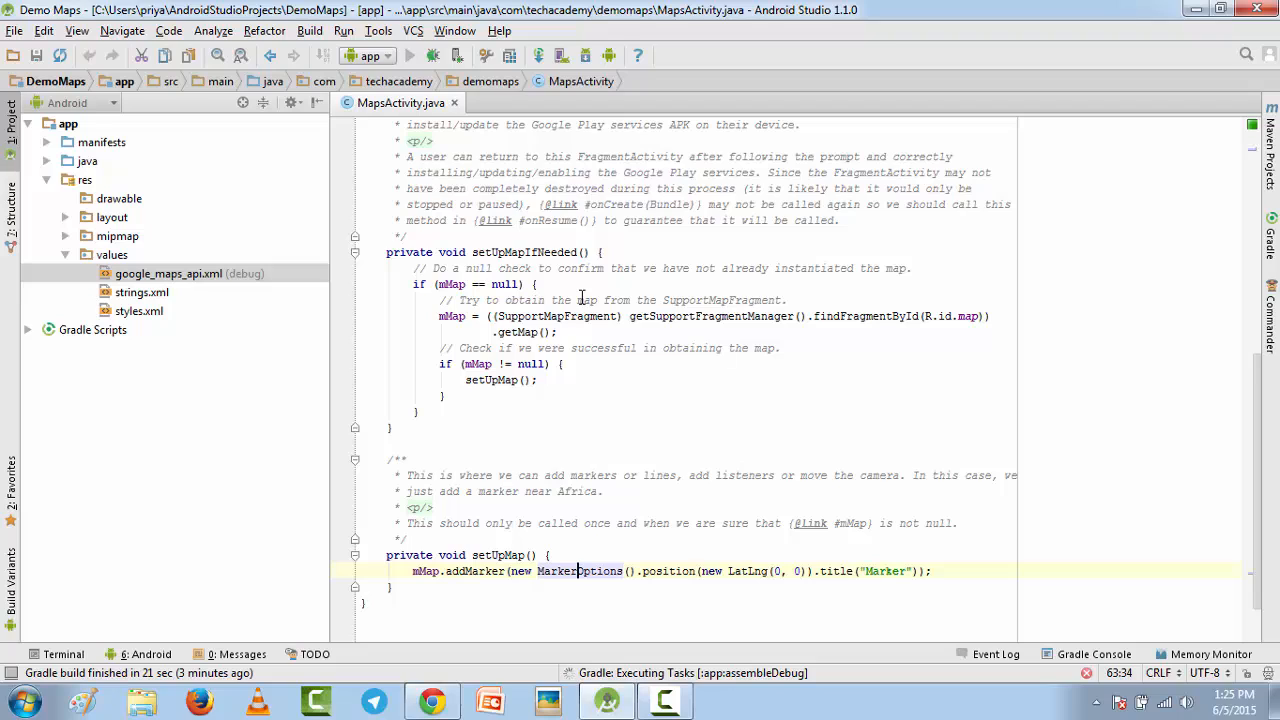
{"action": "mouse_move", "coordinate": [390, 338]}
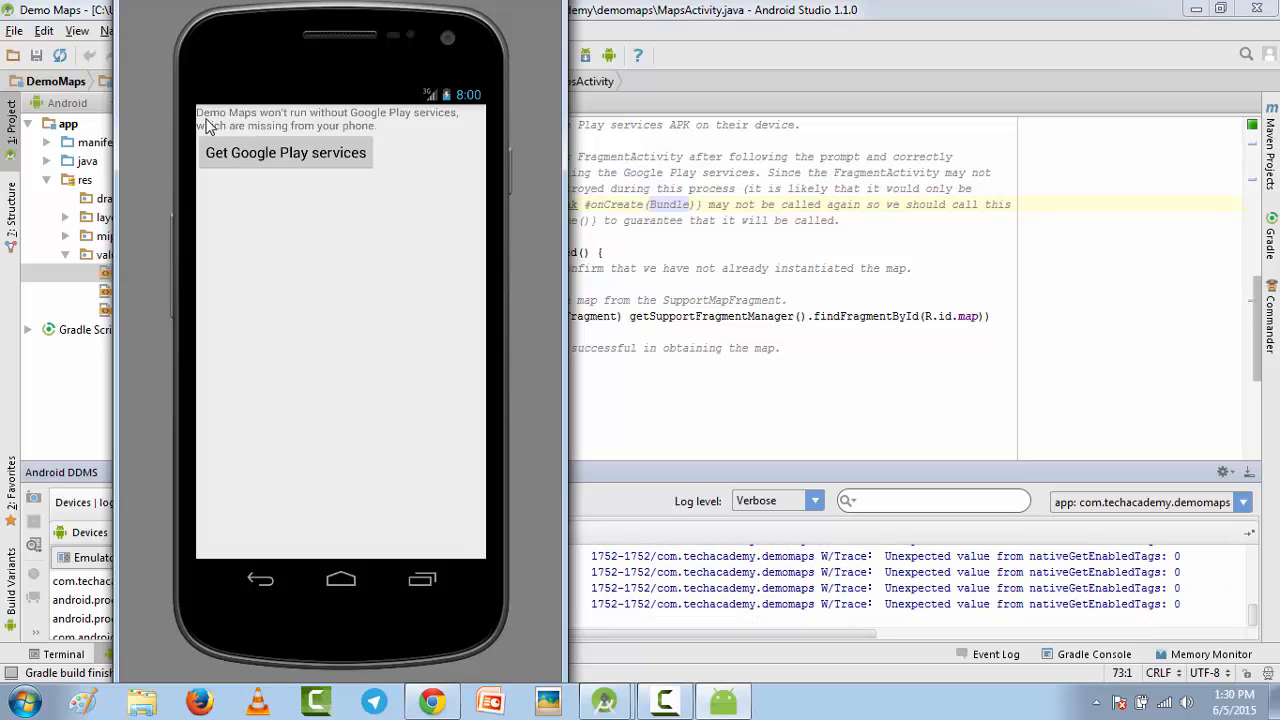
{"action": "mouse_move", "coordinate": [368, 130]}
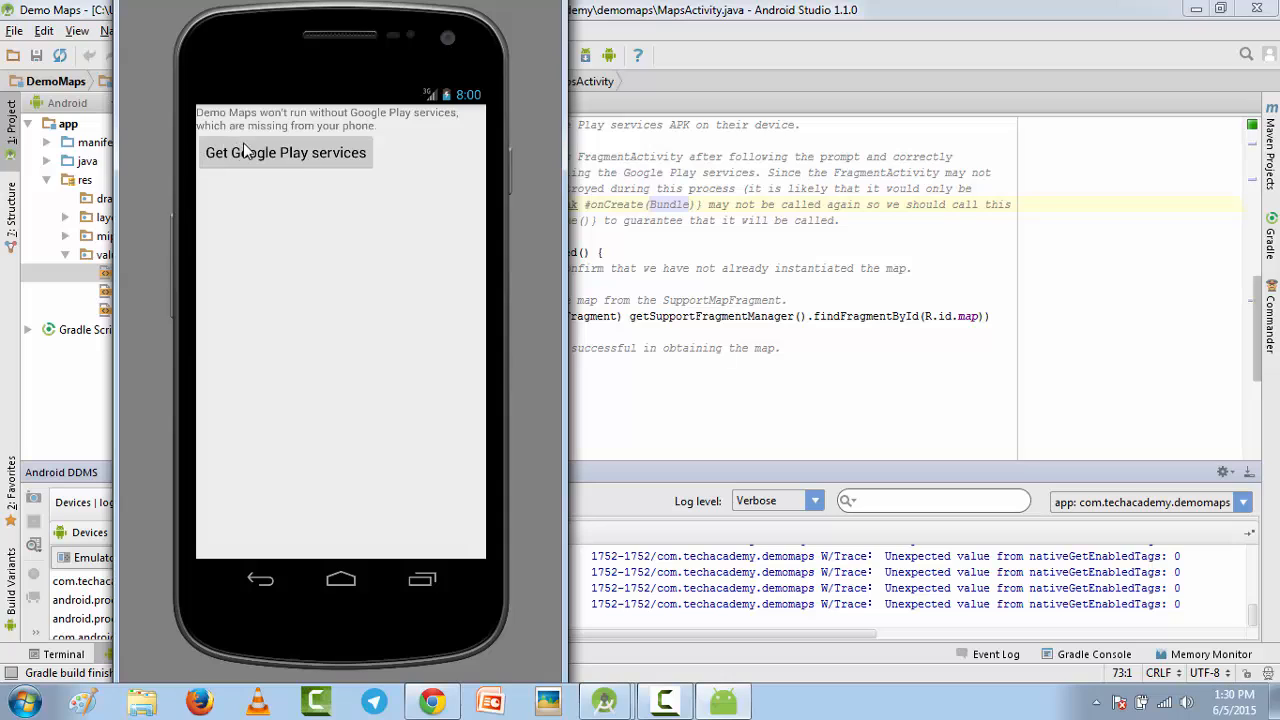
{"action": "mouse_move", "coordinate": [280, 166]}
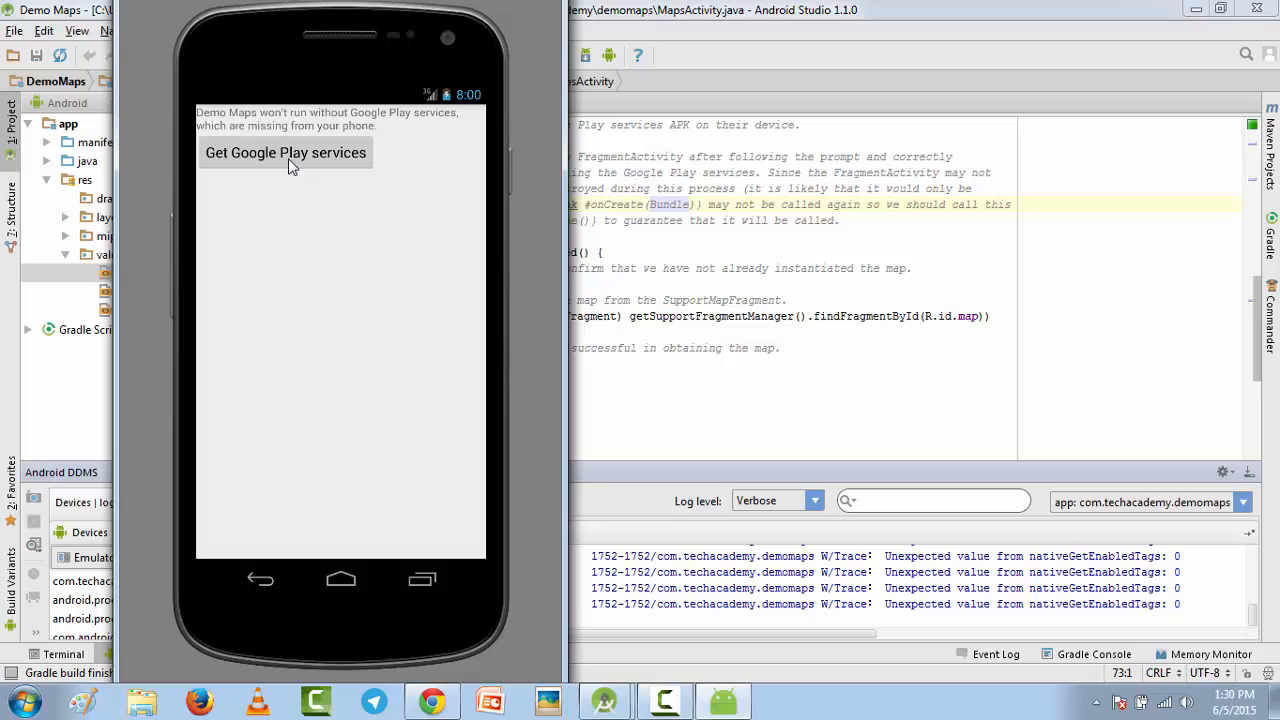
- Request the missing Google Play services from the Demo Maps app in the emulator
{"action": "left_click", "coordinate": [284, 152]}
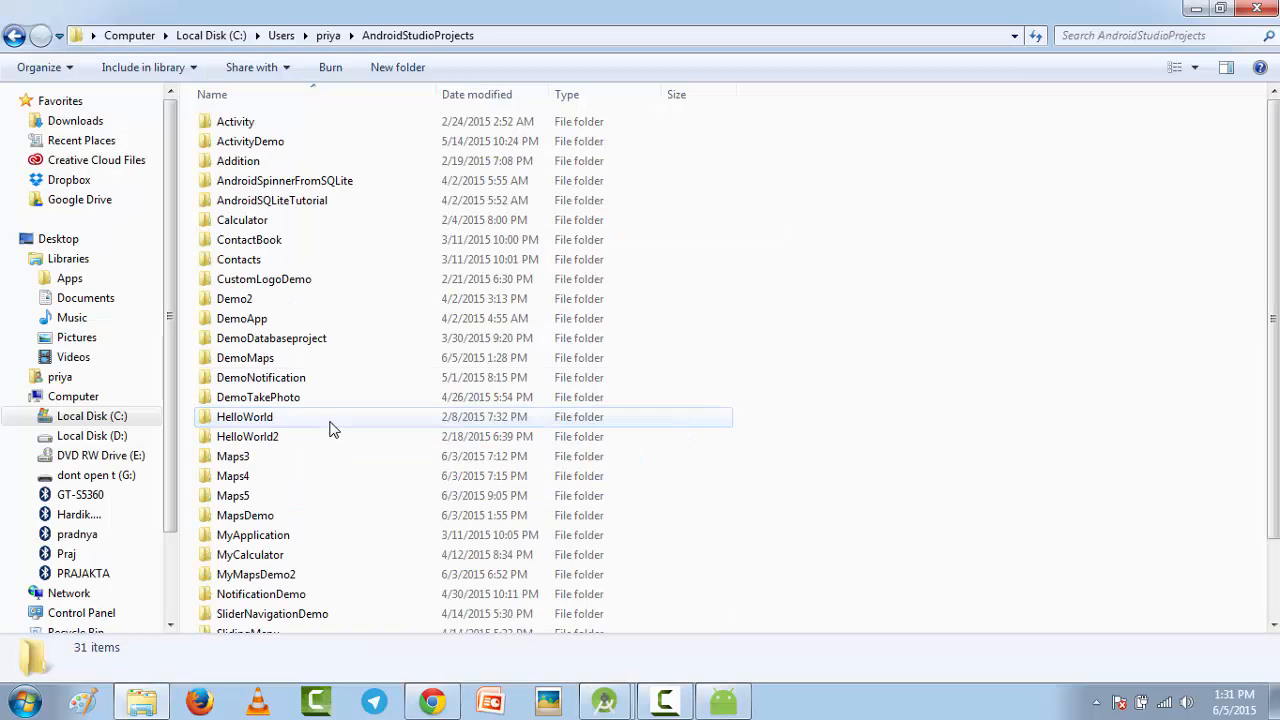
- Browse to DemoMaps\app\build\outputs\apk to find app-debug.apk, then return to Android Studio
{"action": "left_click", "coordinate": [284, 180]}
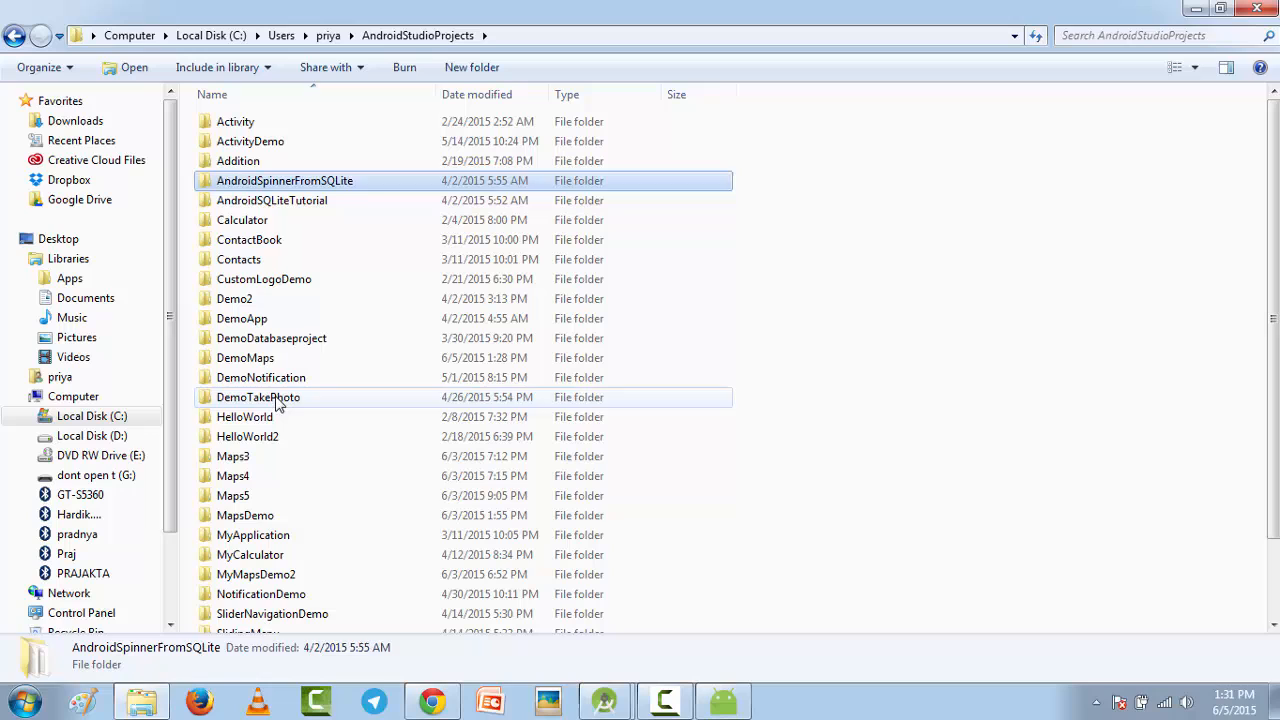
{"action": "left_click", "coordinate": [258, 396]}
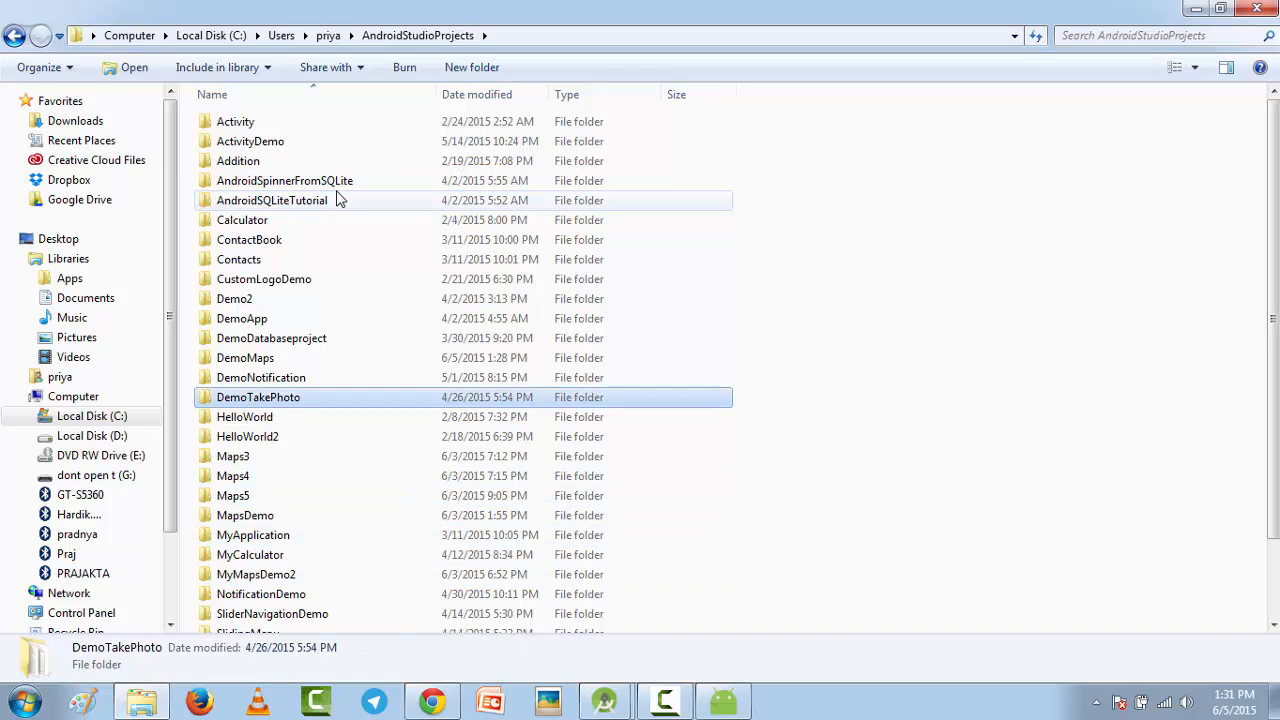
{"action": "double_click", "coordinate": [244, 356]}
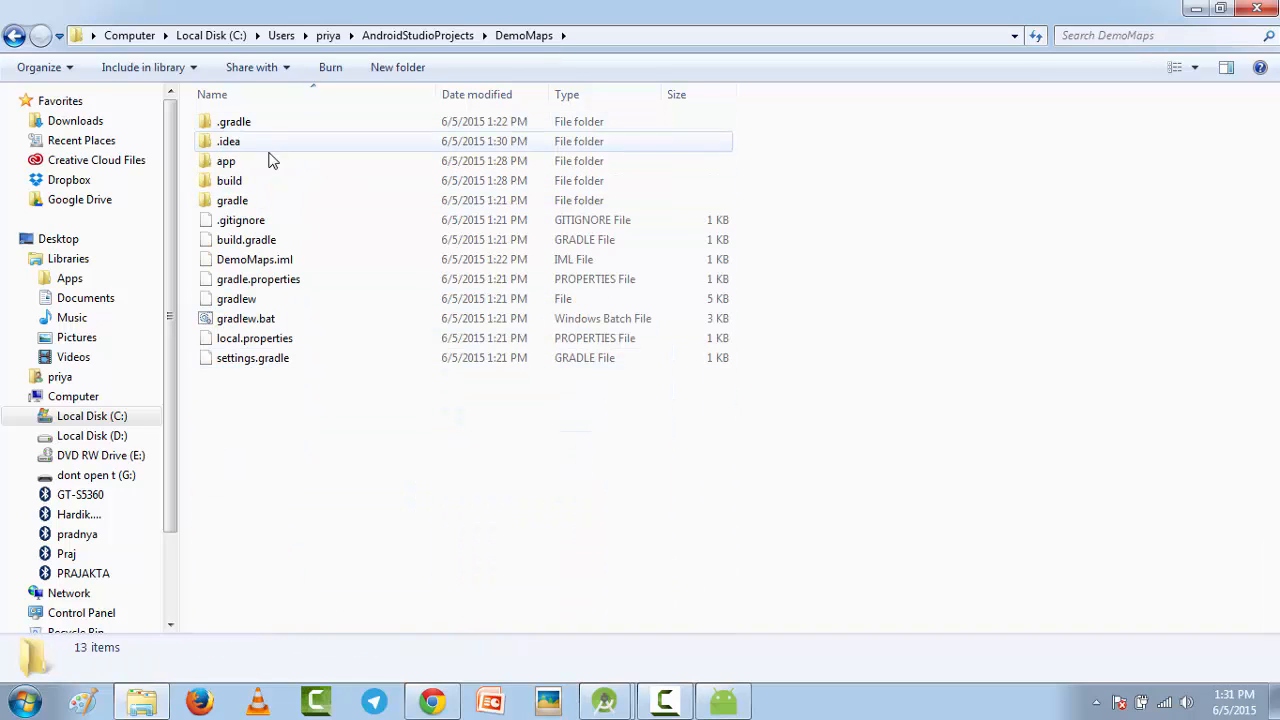
{"action": "mouse_move", "coordinate": [226, 160]}
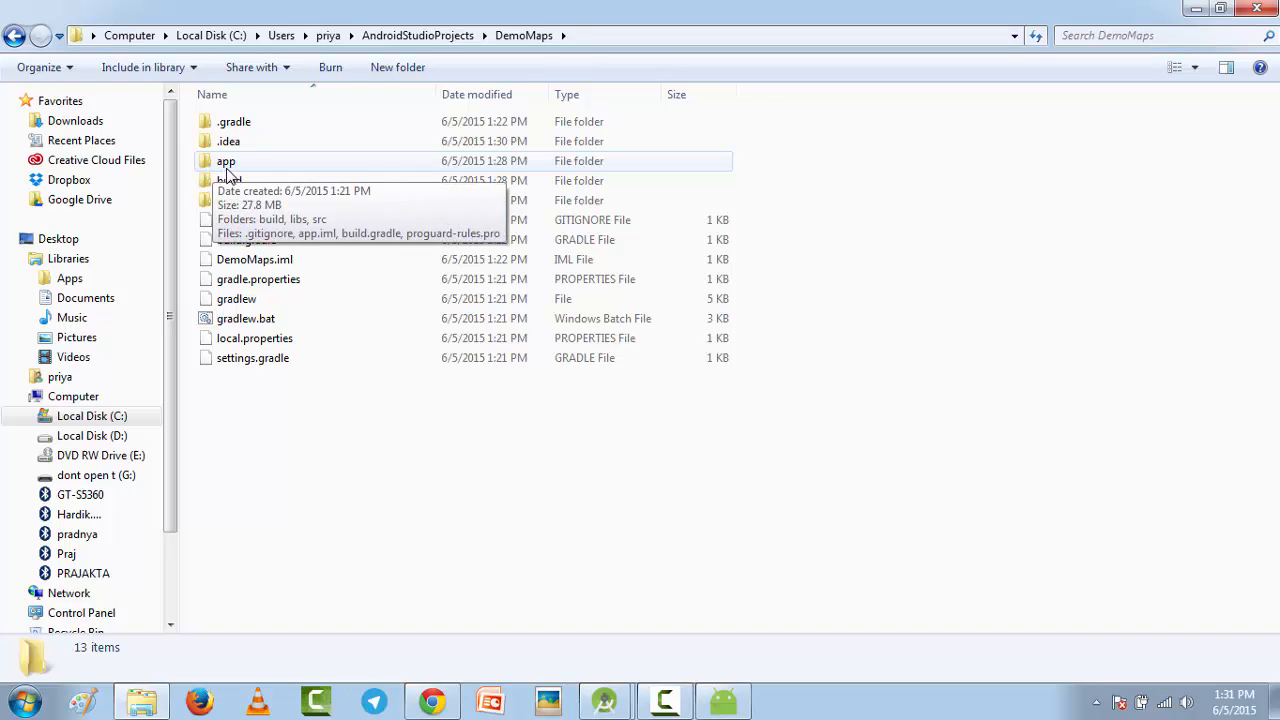
{"action": "double_click", "coordinate": [224, 160]}
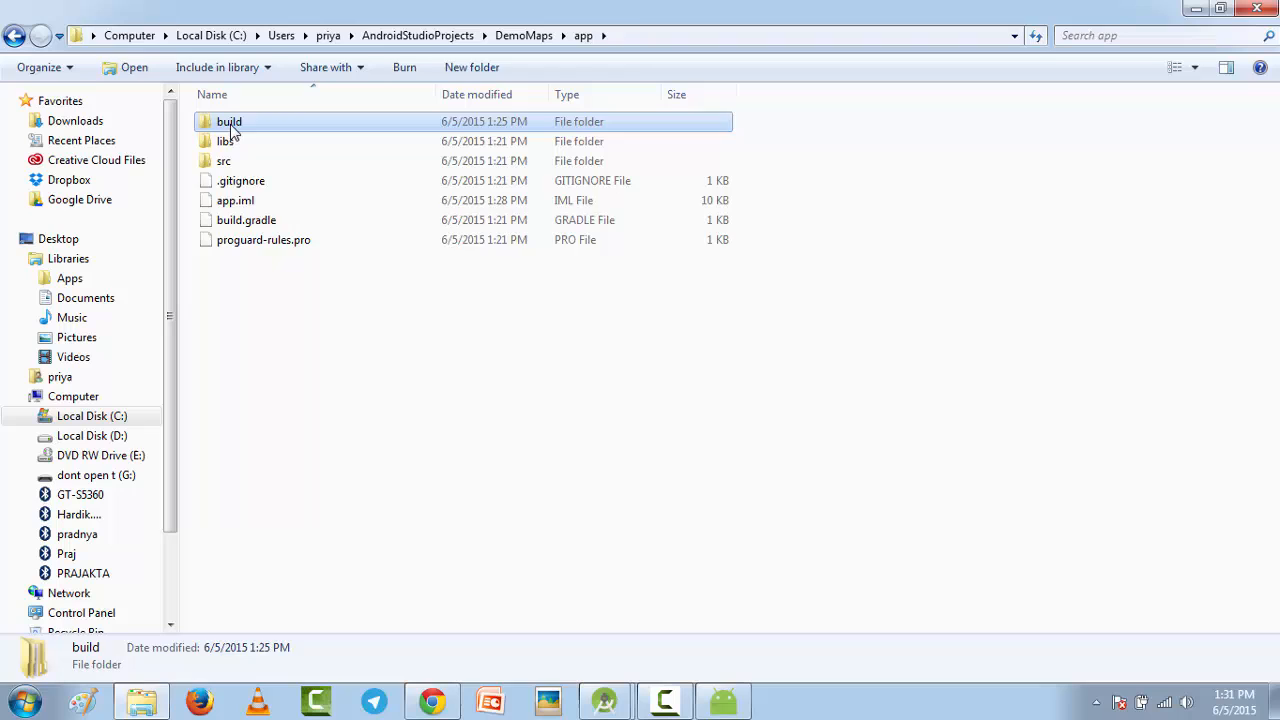
{"action": "double_click", "coordinate": [228, 122]}
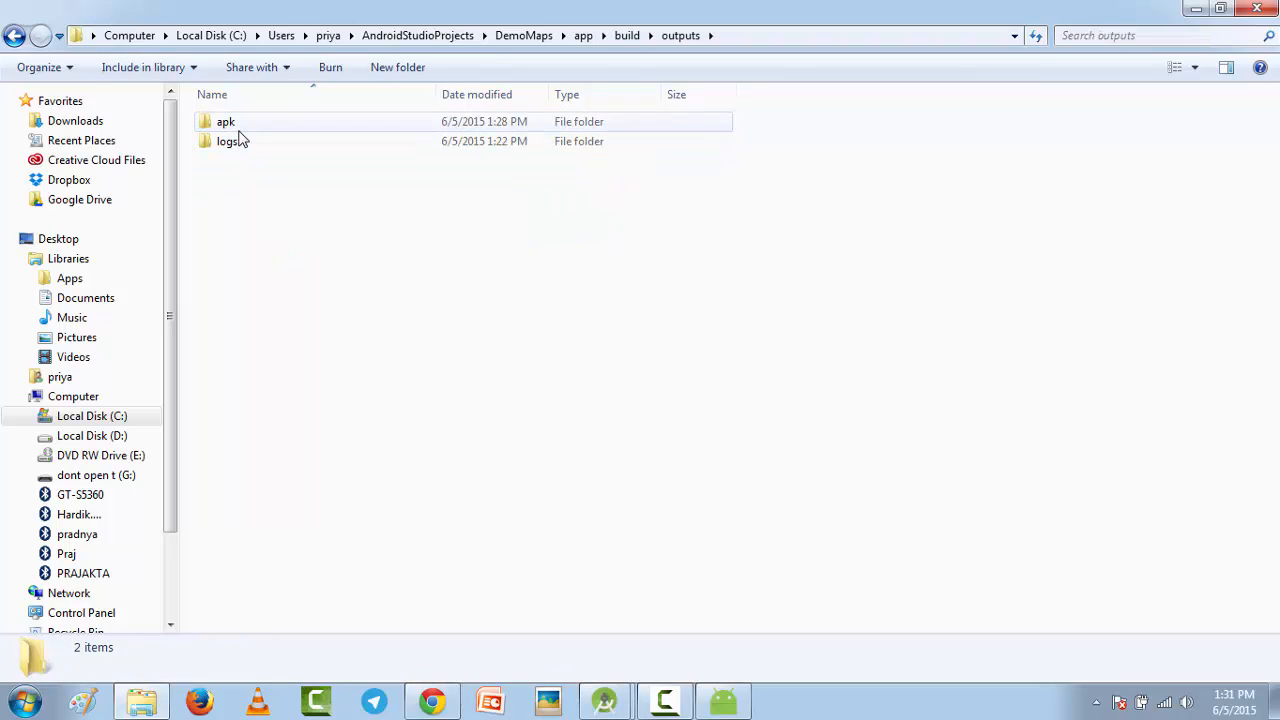
{"action": "double_click", "coordinate": [224, 122]}
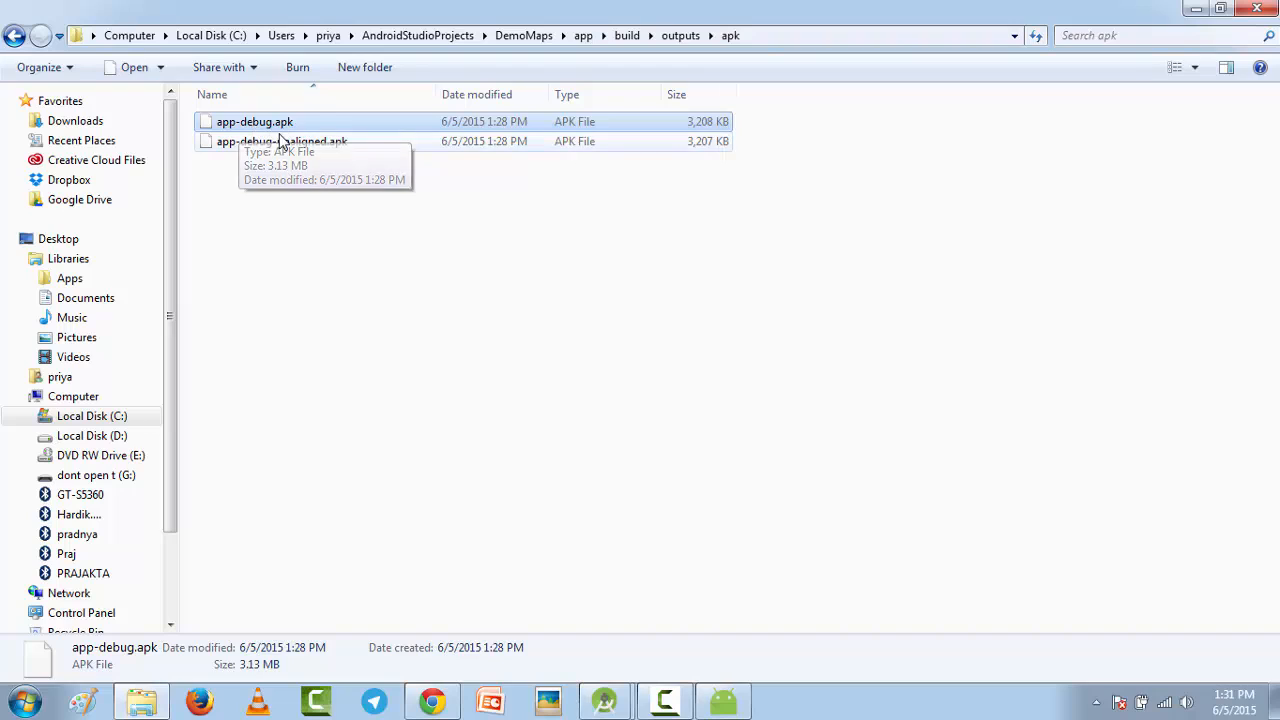
{"action": "mouse_move", "coordinate": [252, 176]}
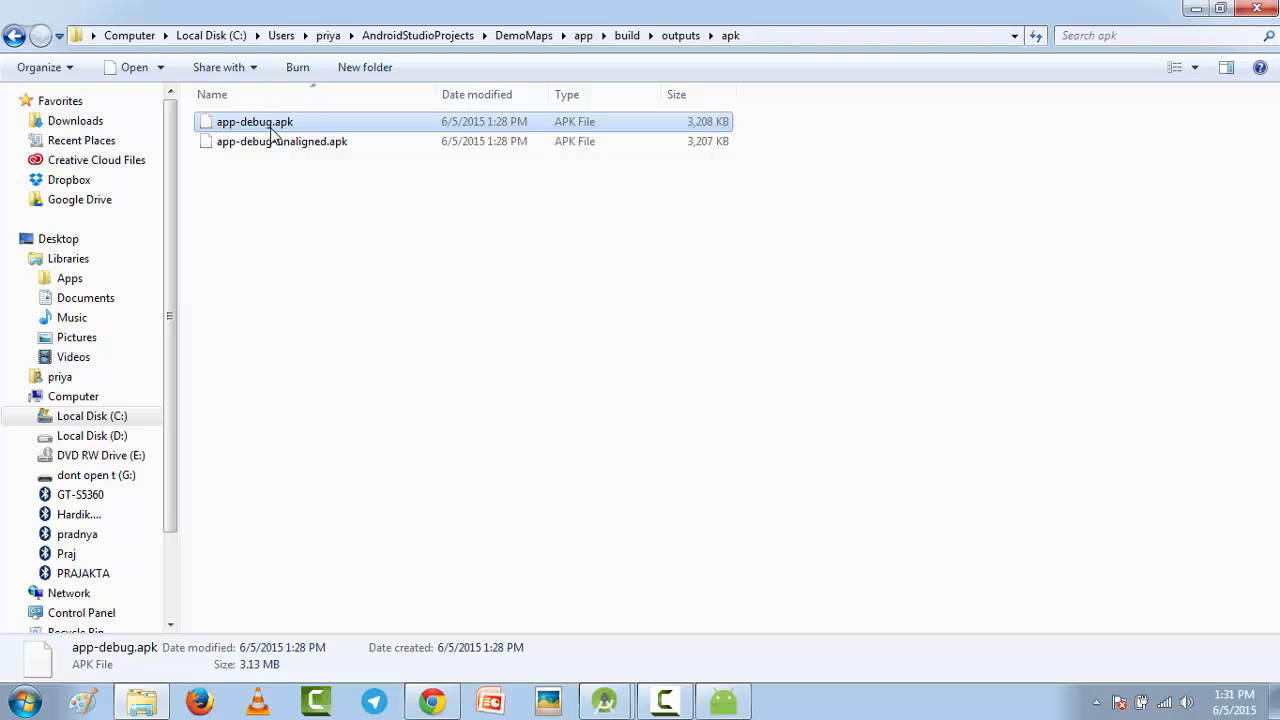
{"action": "mouse_move", "coordinate": [484, 504]}
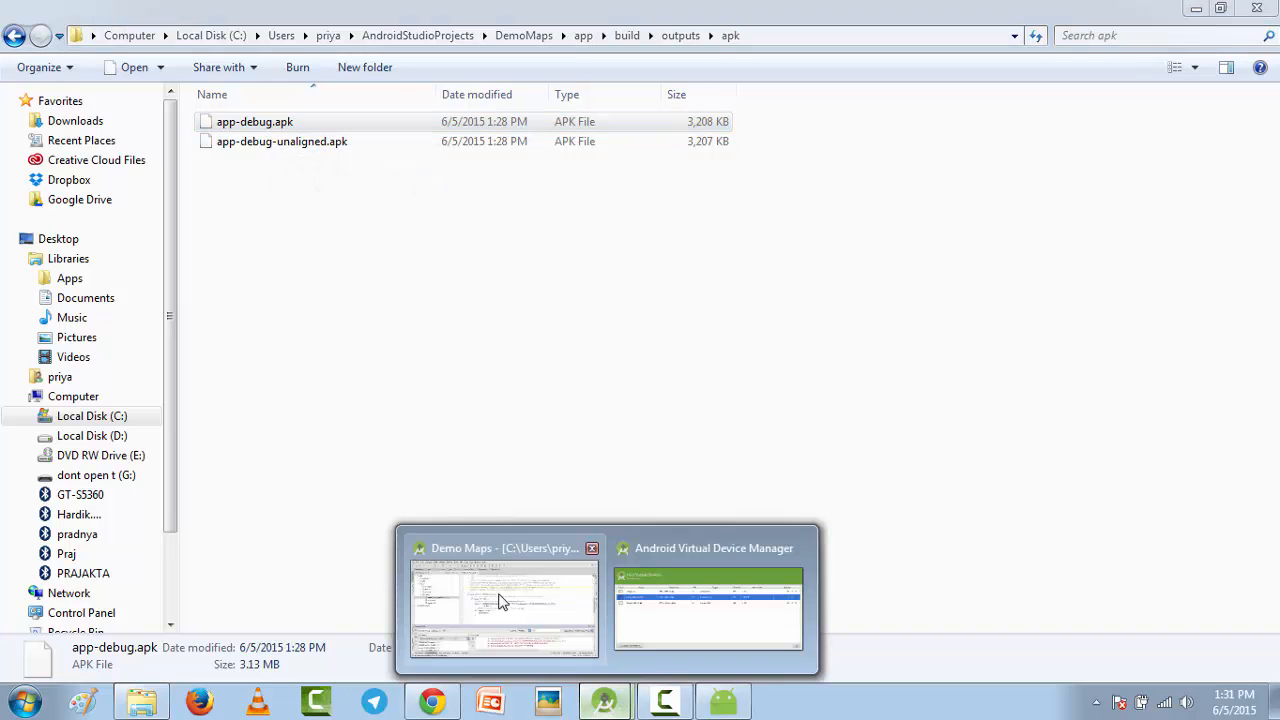
{"action": "mouse_move", "coordinate": [504, 602]}
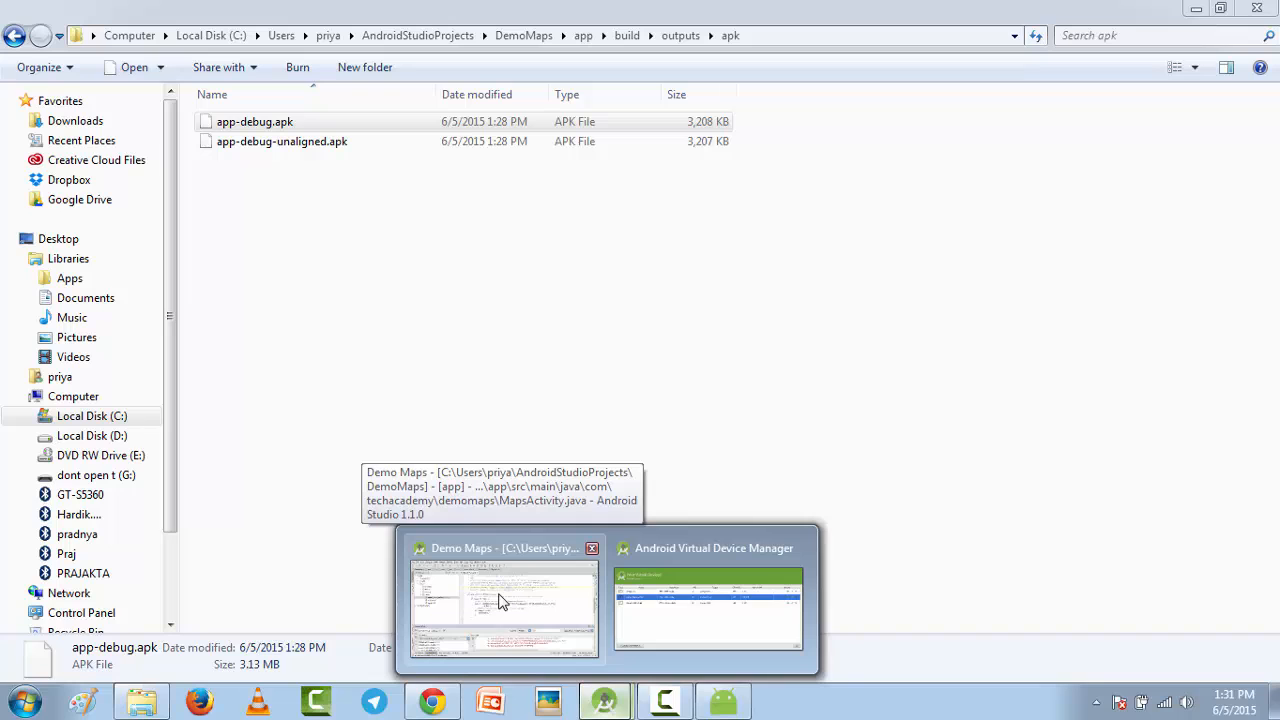
{"action": "left_click", "coordinate": [504, 600]}
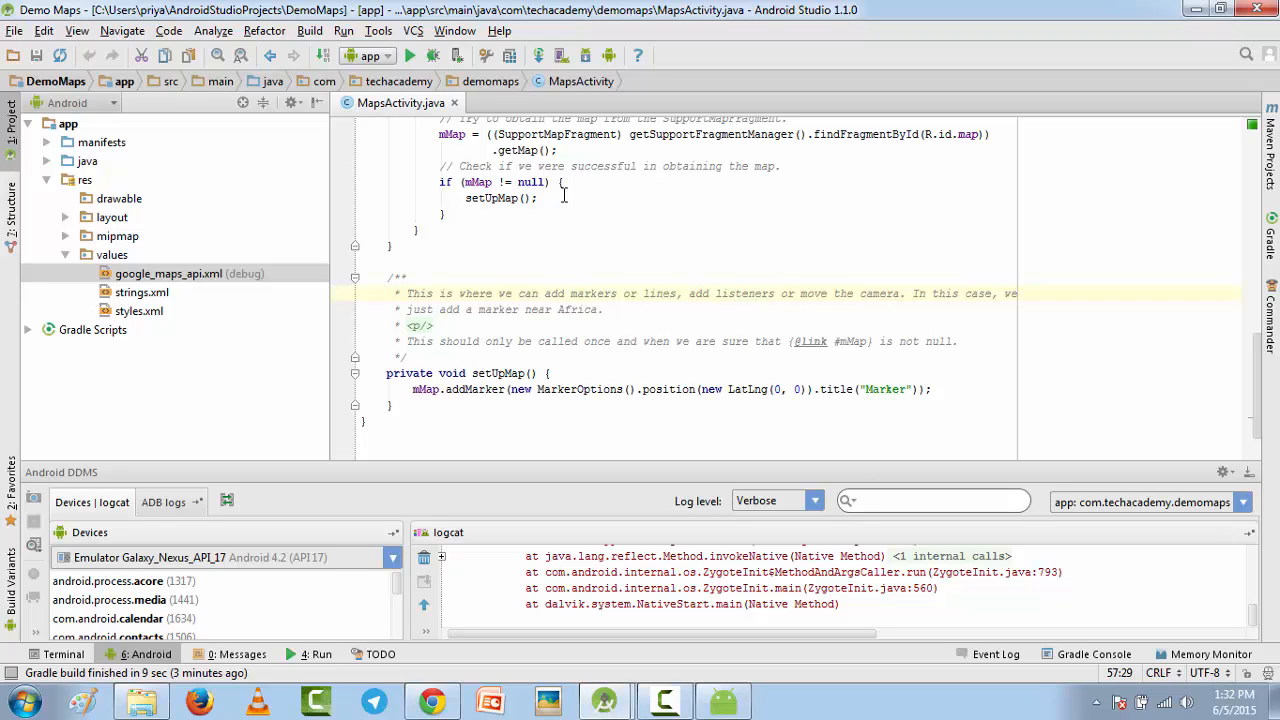
- Open AndroidManifest.xml and review its permissions, Play services version and Maps API key metadata
{"action": "left_click", "coordinate": [390, 244]}
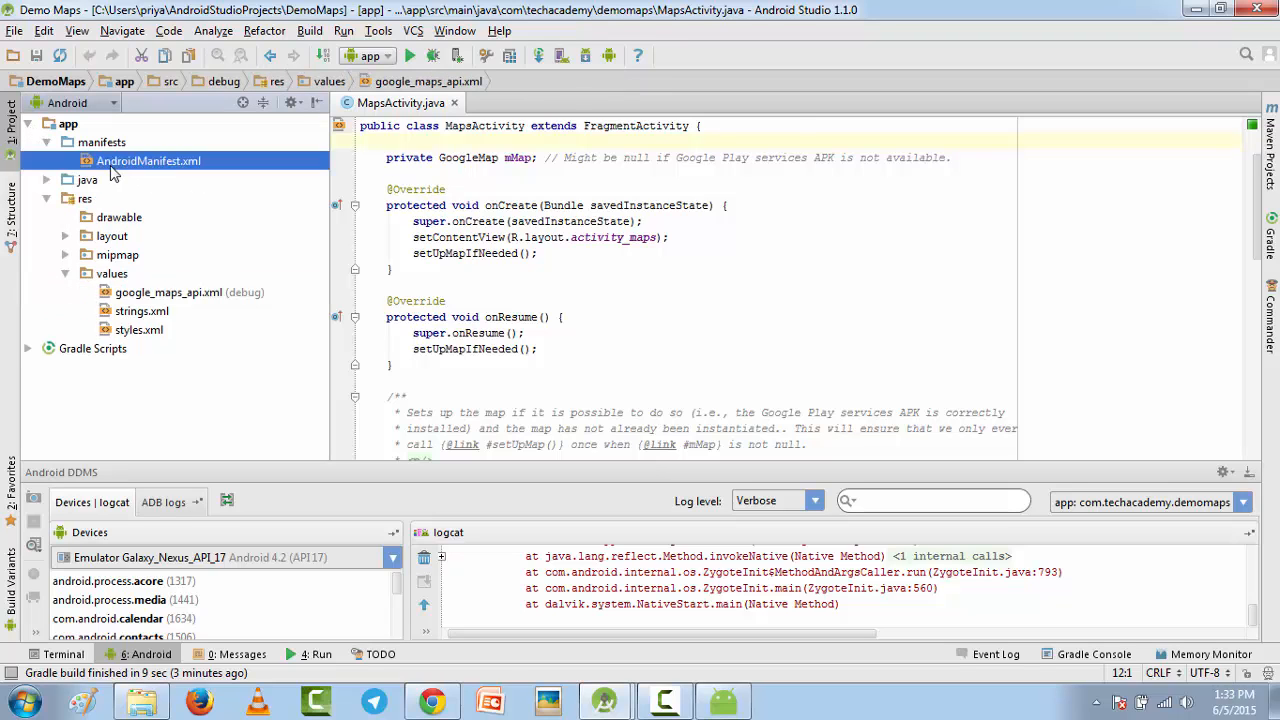
{"action": "double_click", "coordinate": [148, 160]}
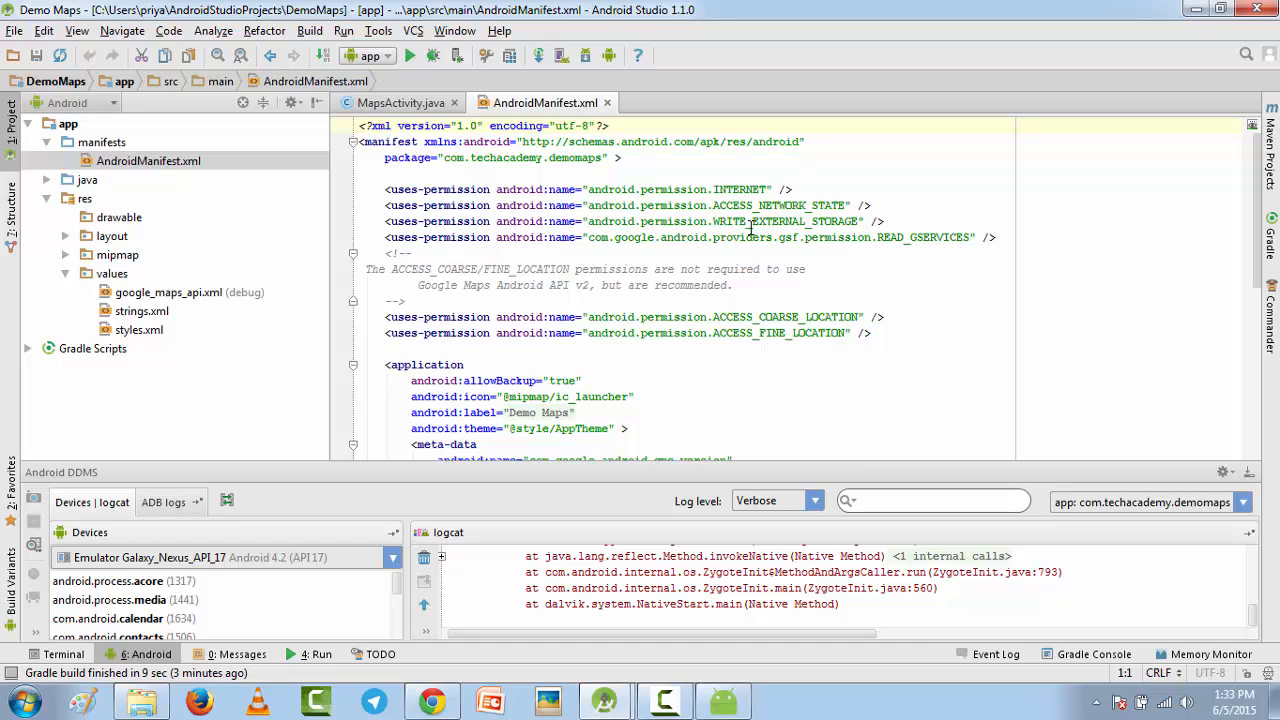
{"action": "scroll", "scroll_direction": "down", "scroll_amount": 3}
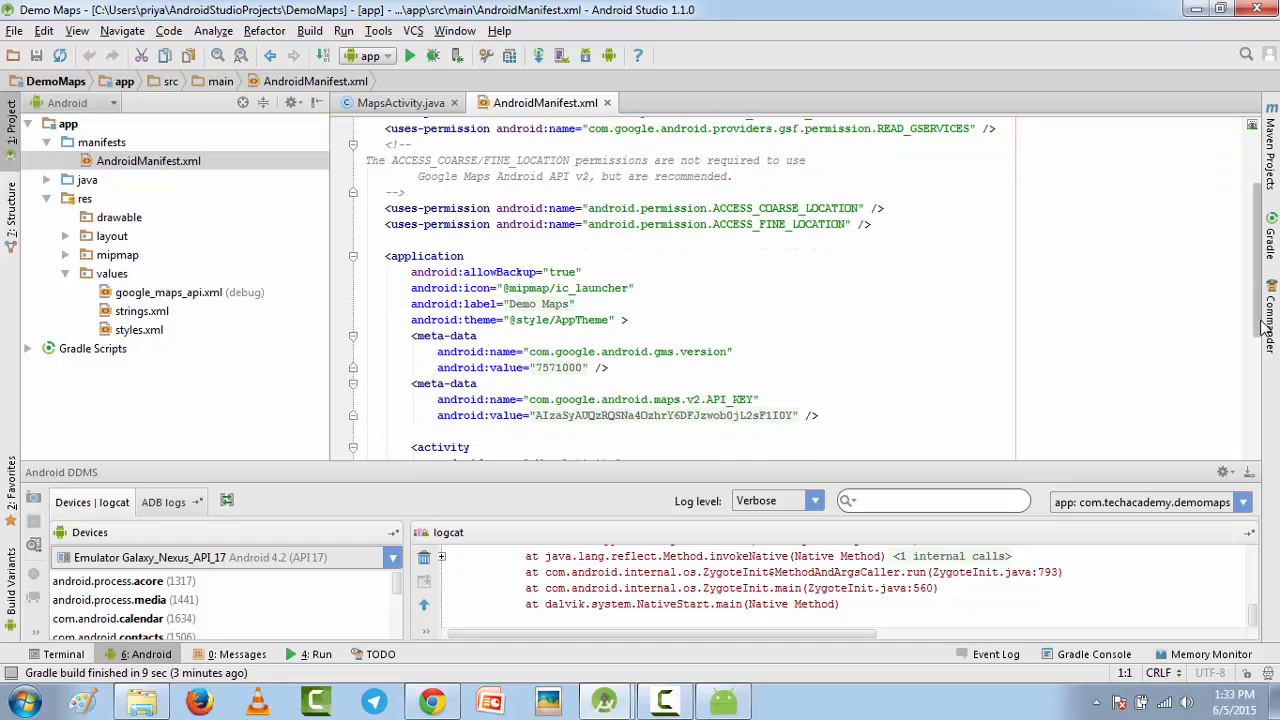